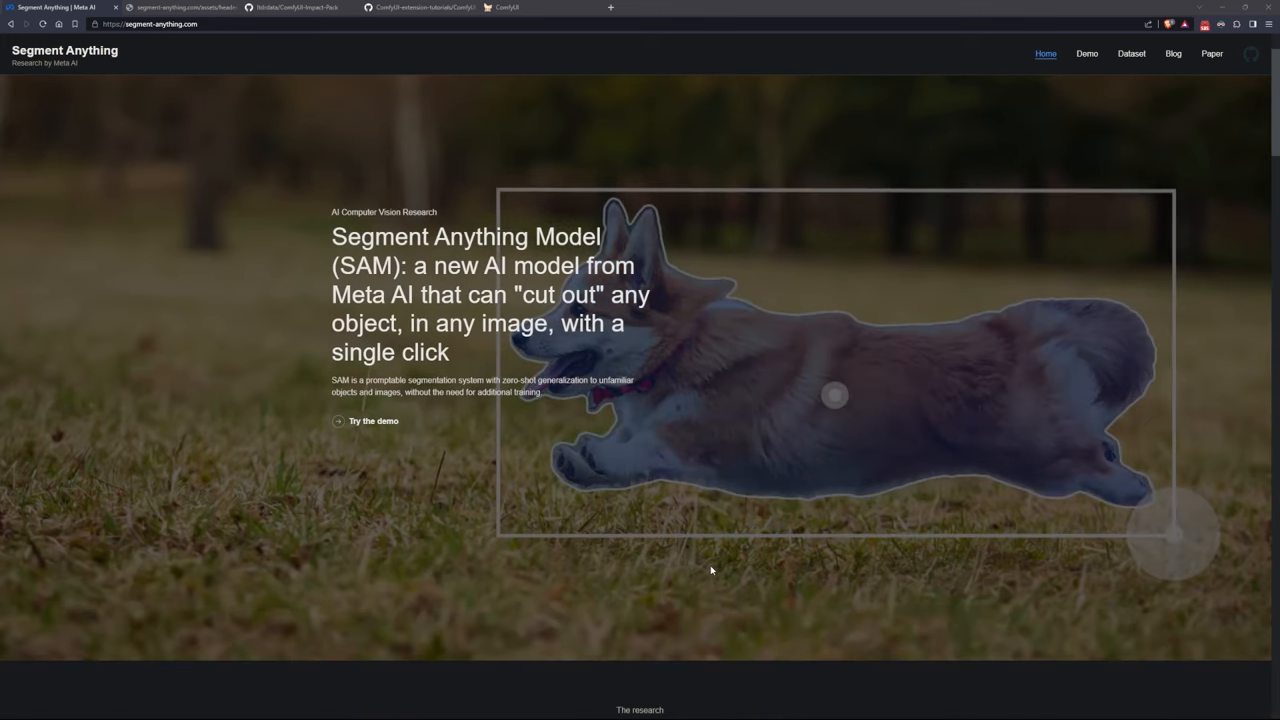
Scroll the Segment Anything homepage down to the 'SAM uses a variety of input prompts' section.
scroll("down", 3)
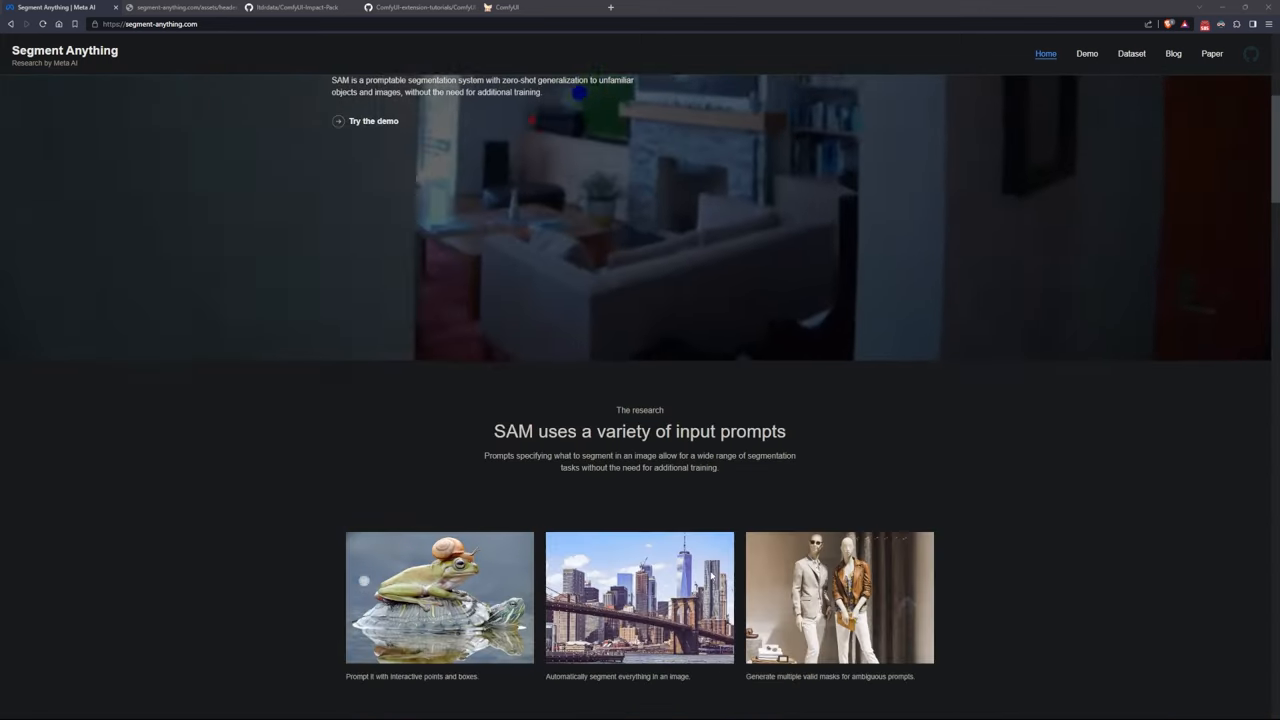
scroll("down", 3)
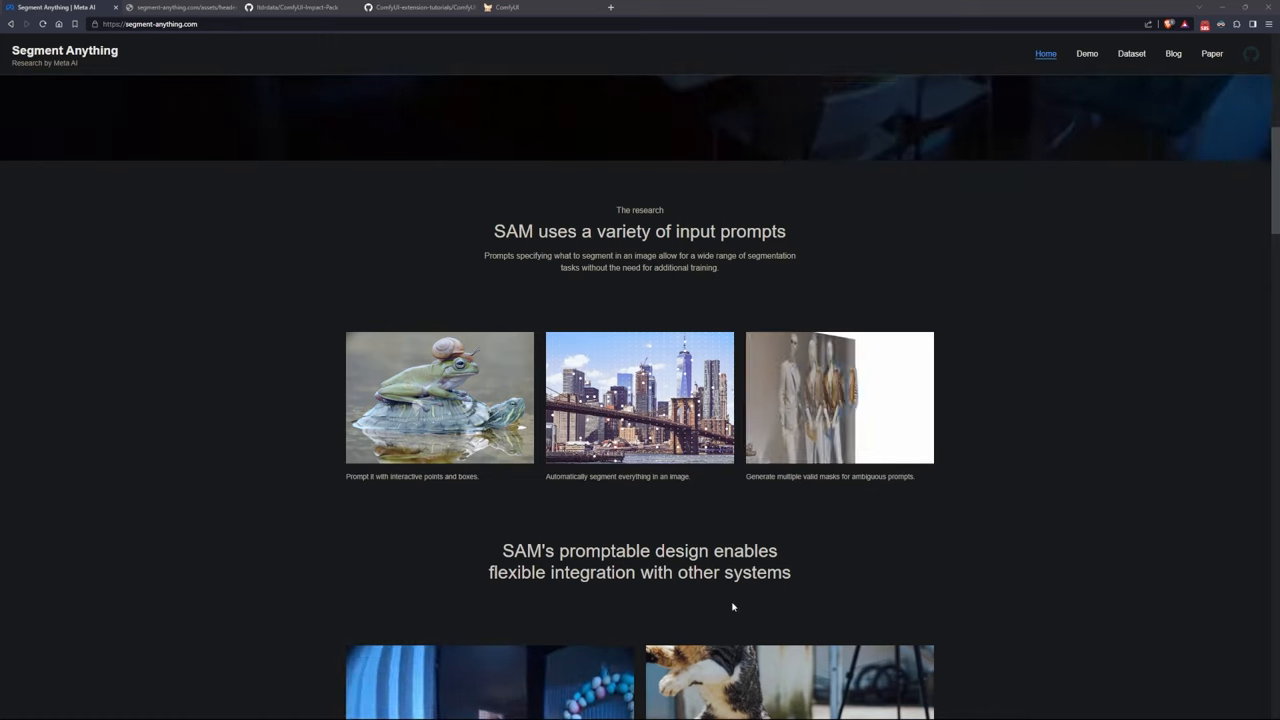
scroll("down", 3)
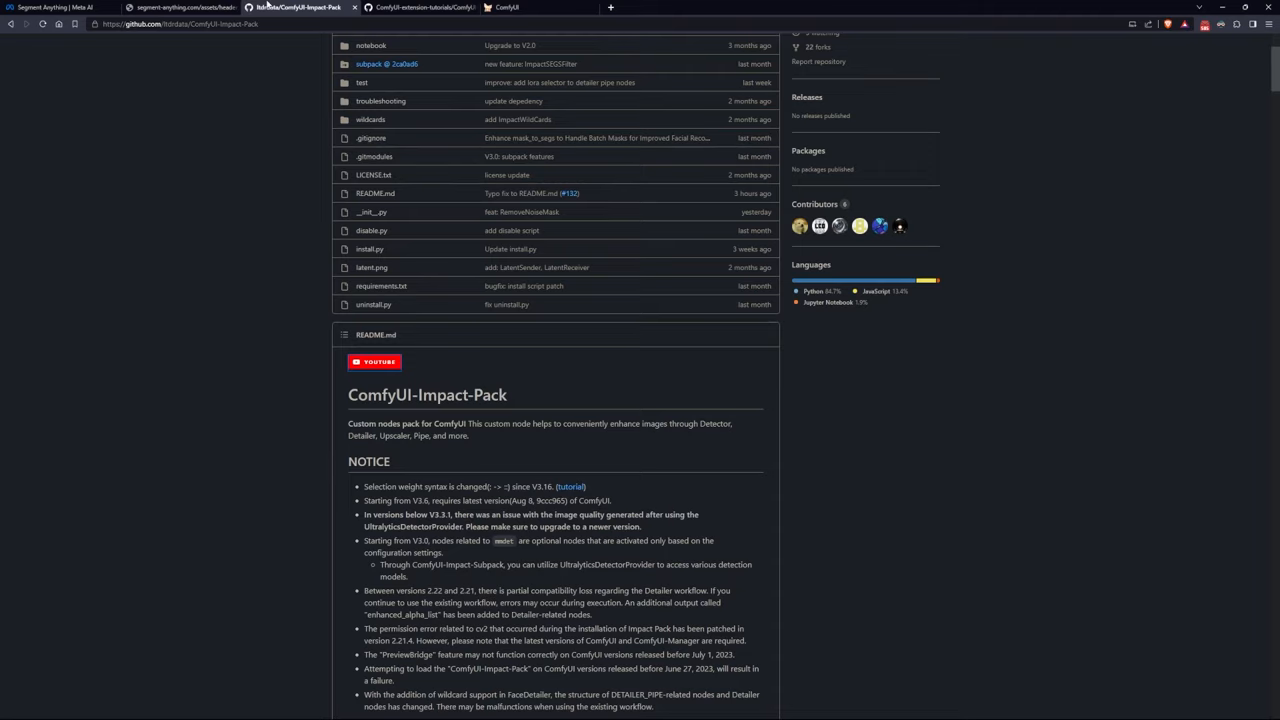
Scroll the ComfyUI-Impact-Pack README to its notice and the start of the Custom Nodes list.
scroll("down", 3)
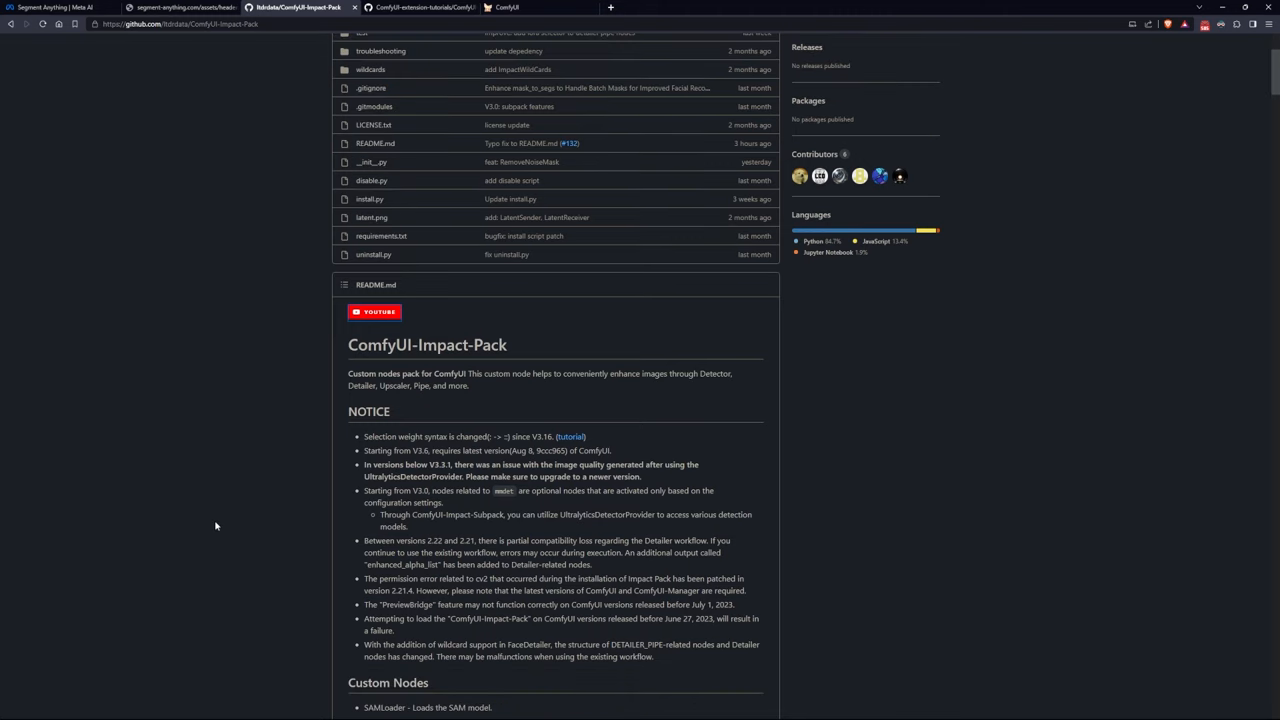
scroll("down", 3)
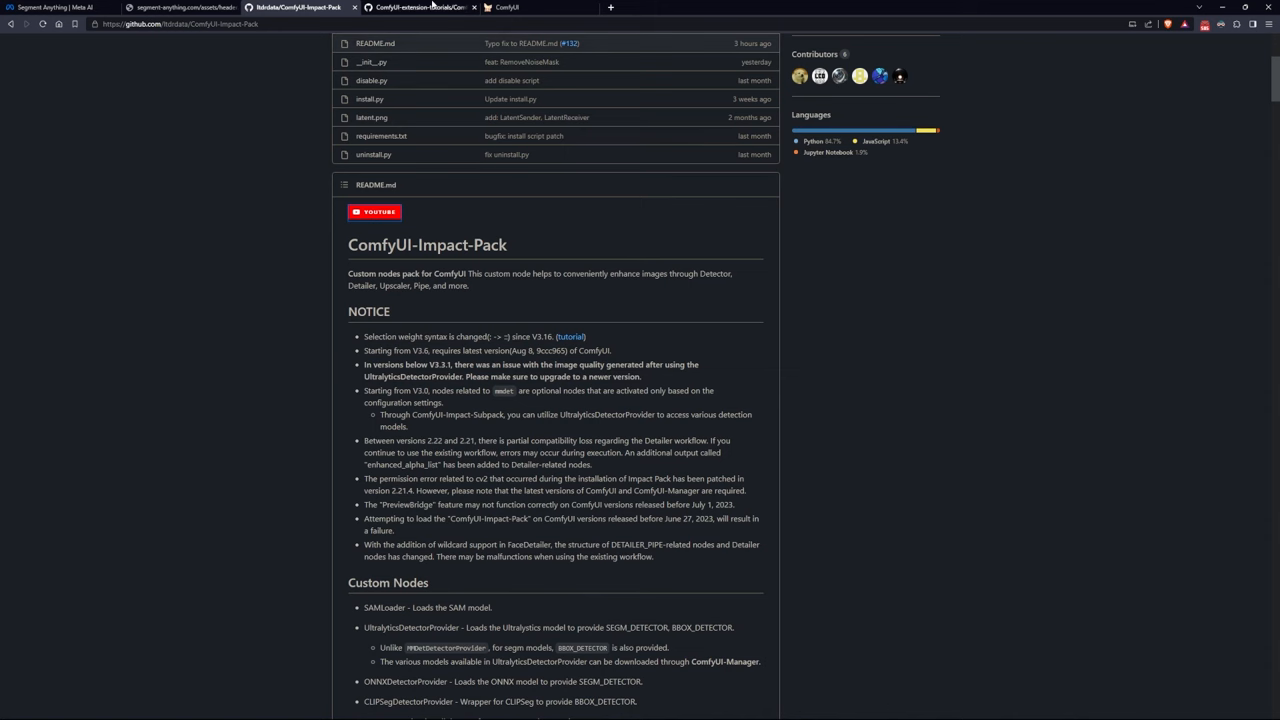
Get interactive-sam-original.png from the Interactive SAM tutorial, then switch to the ComfyUI tab.
left_click(418, 7)
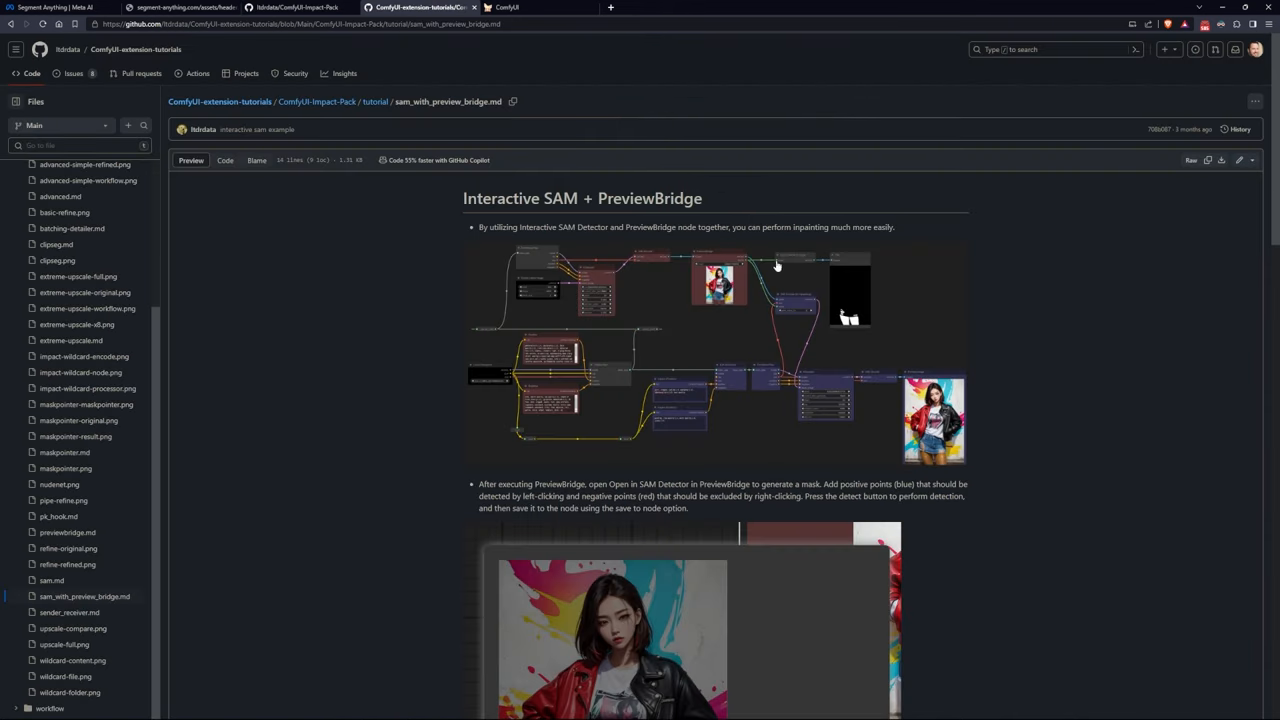
mouse_move(317, 101)
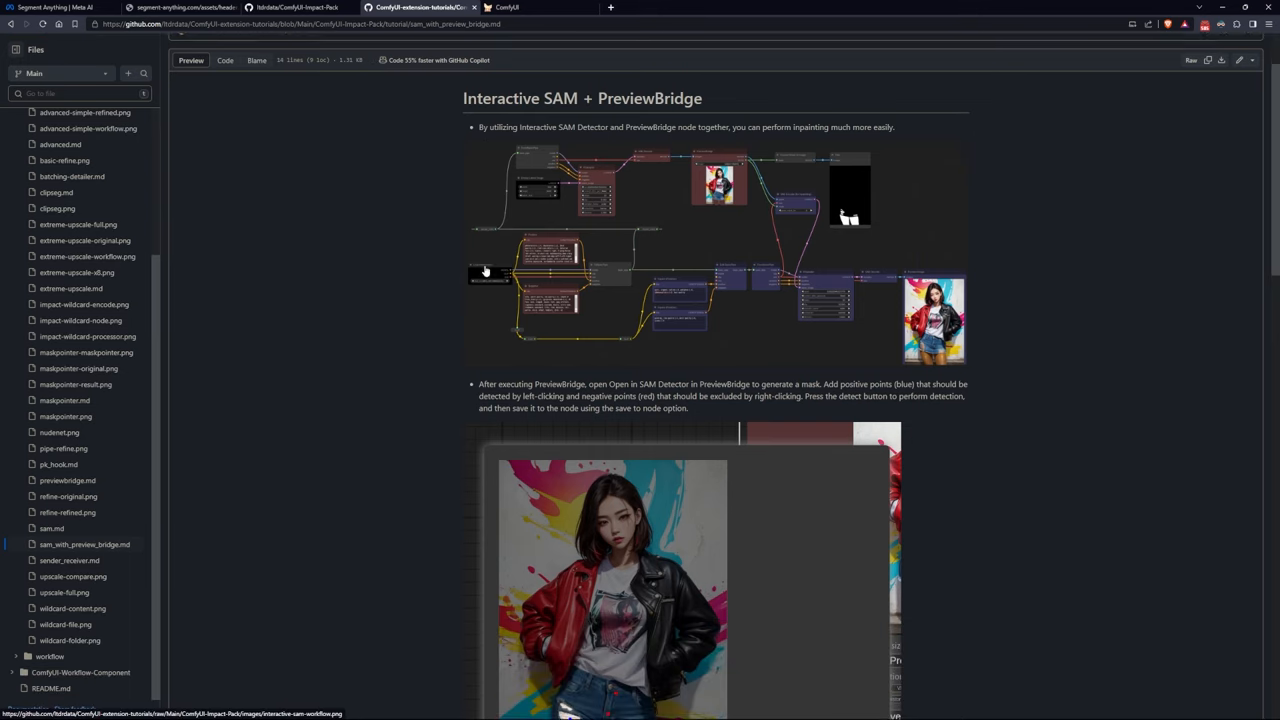
scroll("down", 3)
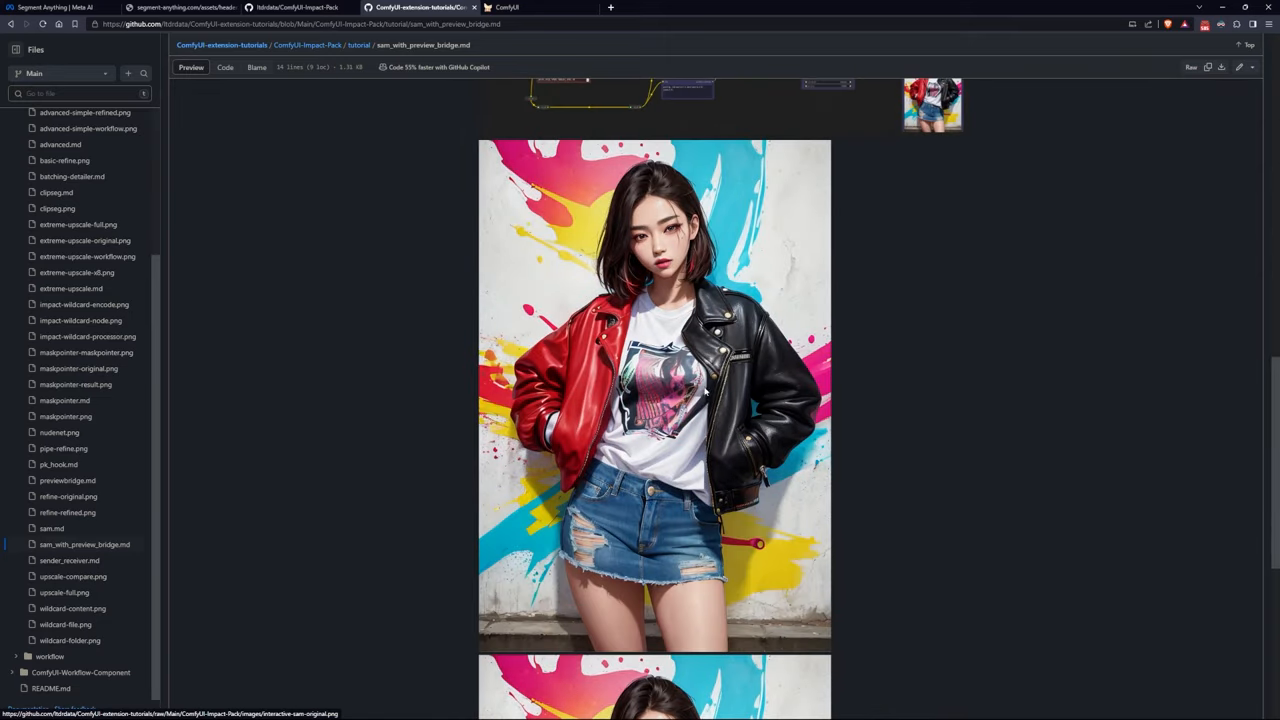
mouse_move(770, 475)
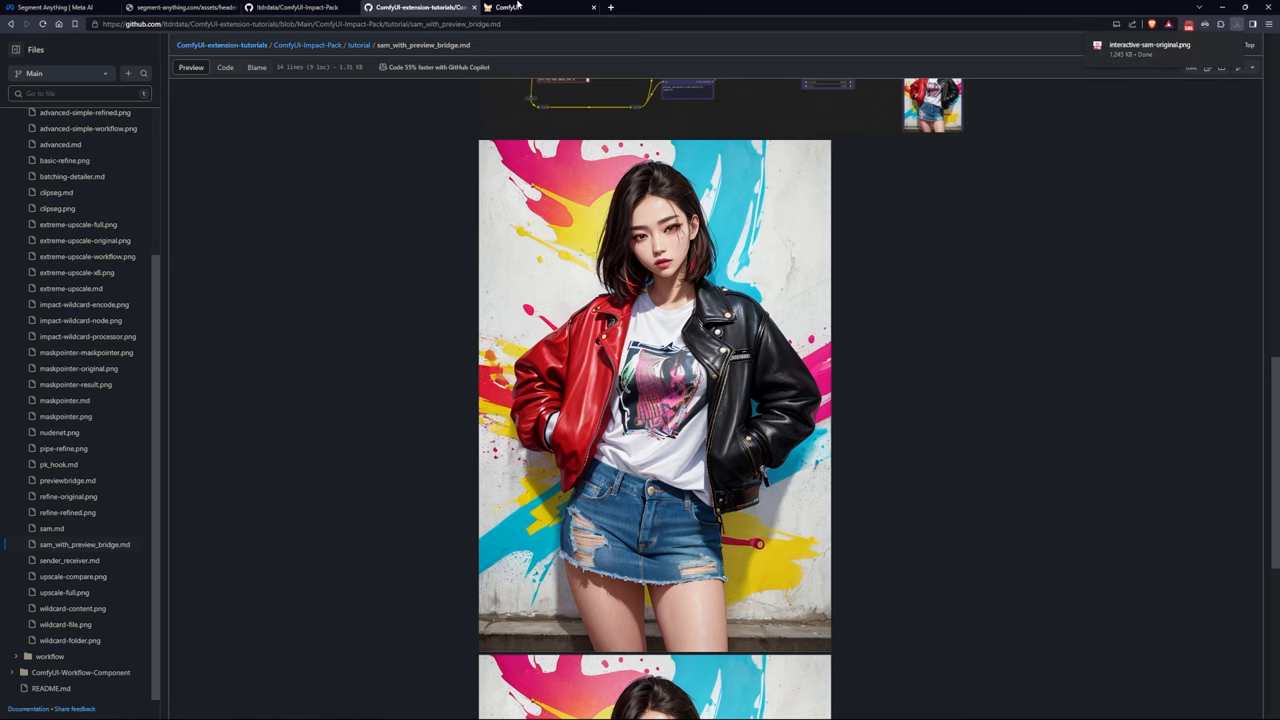
scroll("up", 3)
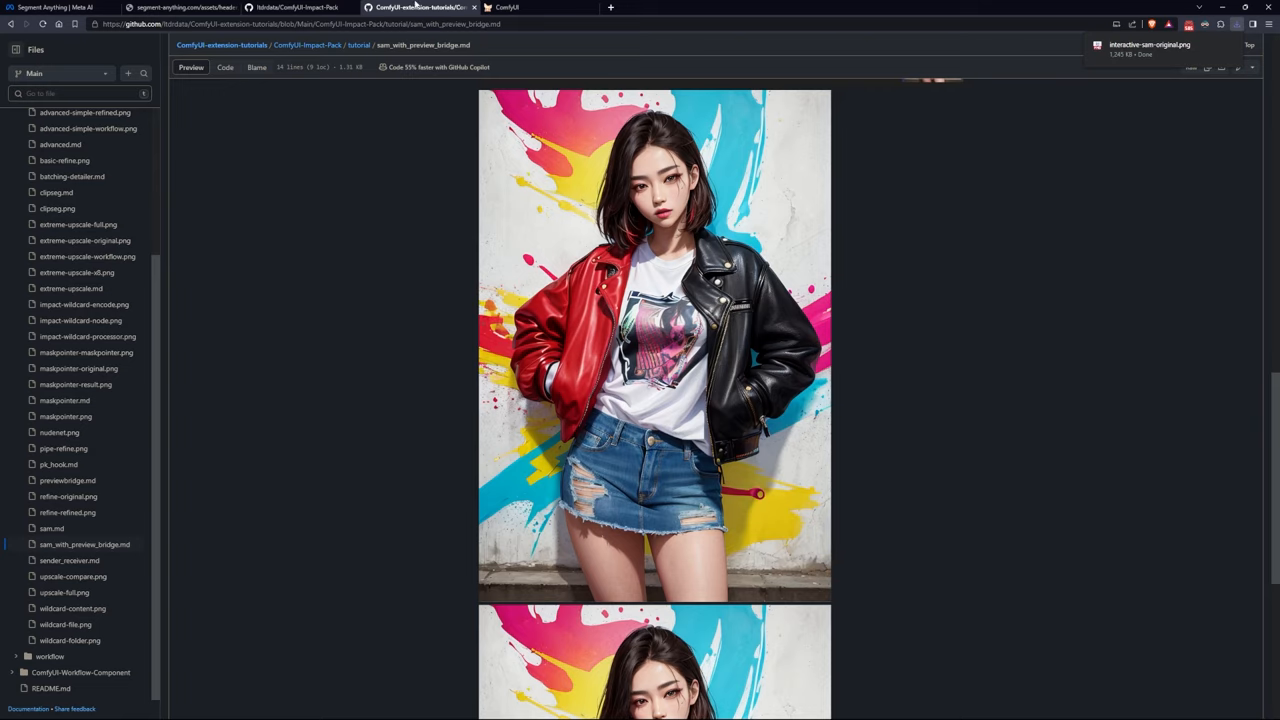
left_click(540, 7)
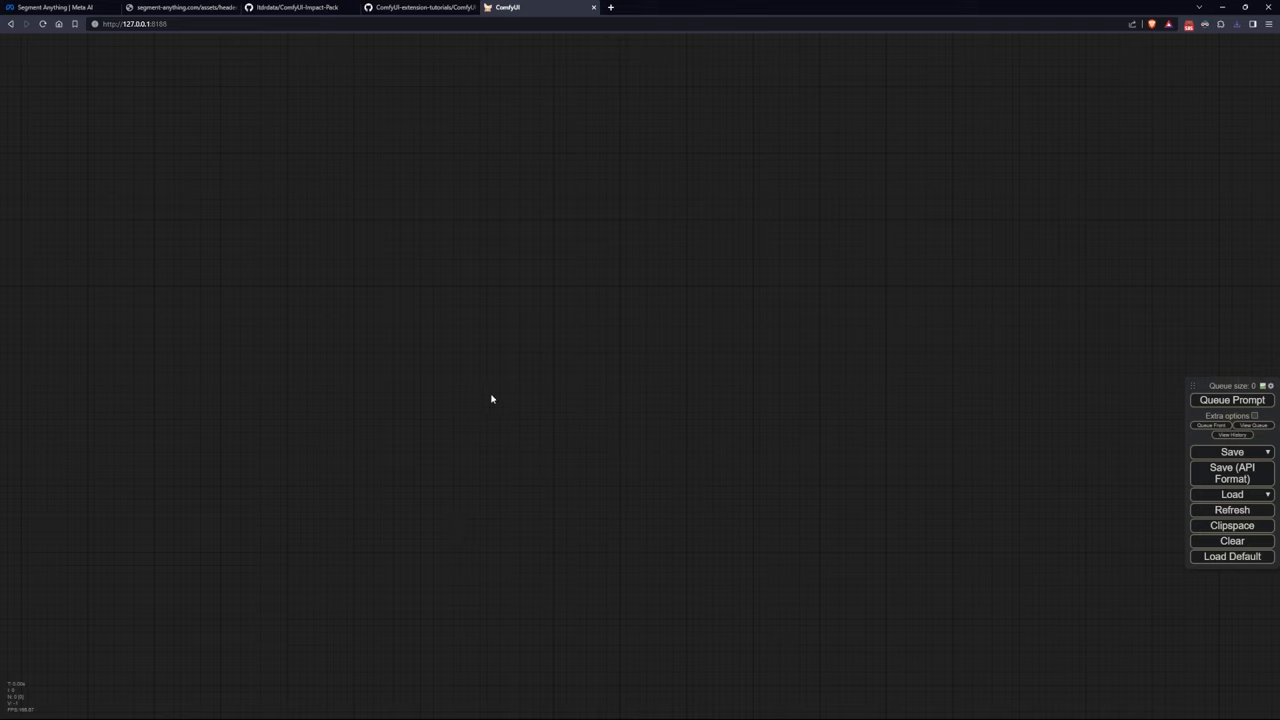
mouse_move(424, 331)
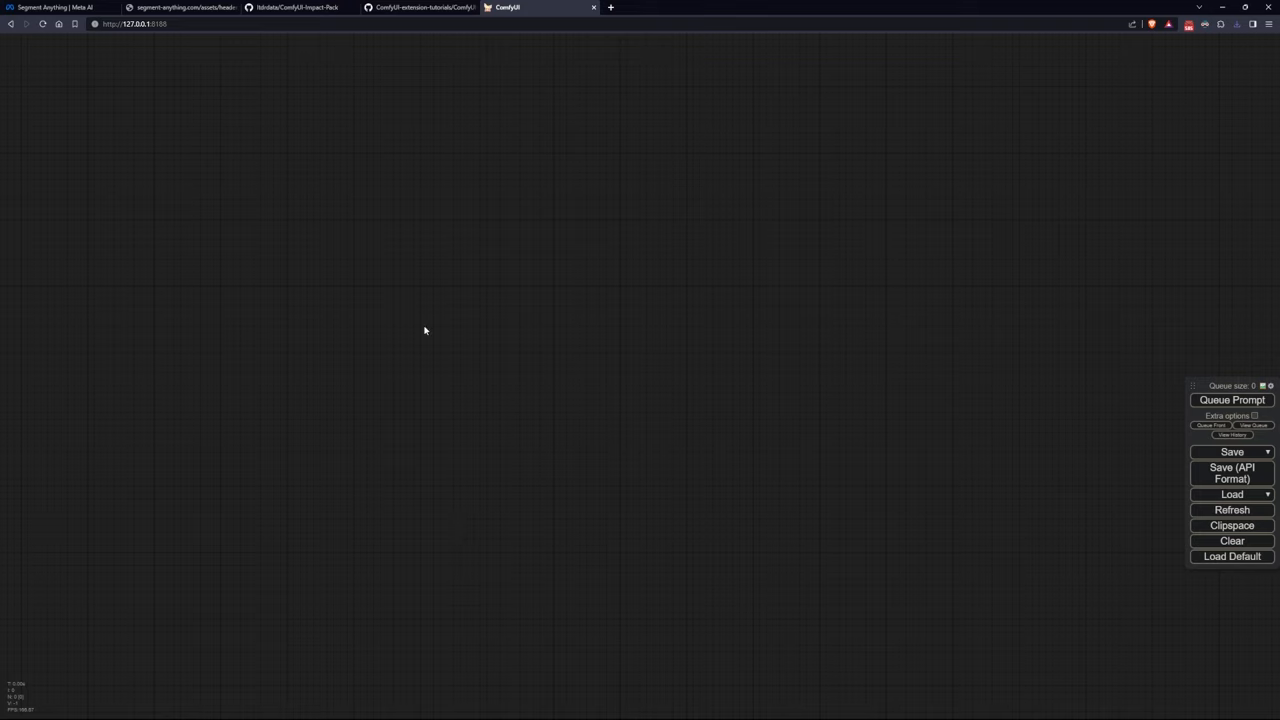
mouse_move(765, 292)
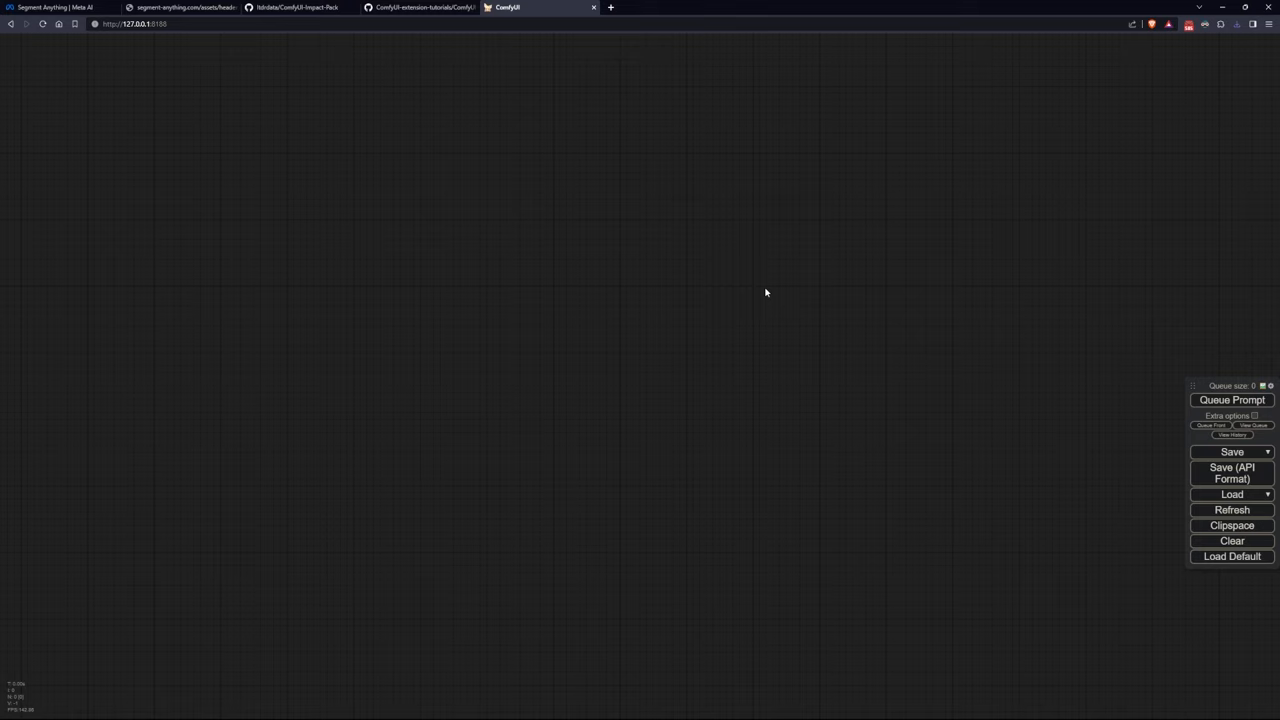
Add a Load Checkpoint node from the 'lo' search set to CounterfeitV30_v30.safetensors.
double_click(765, 291)
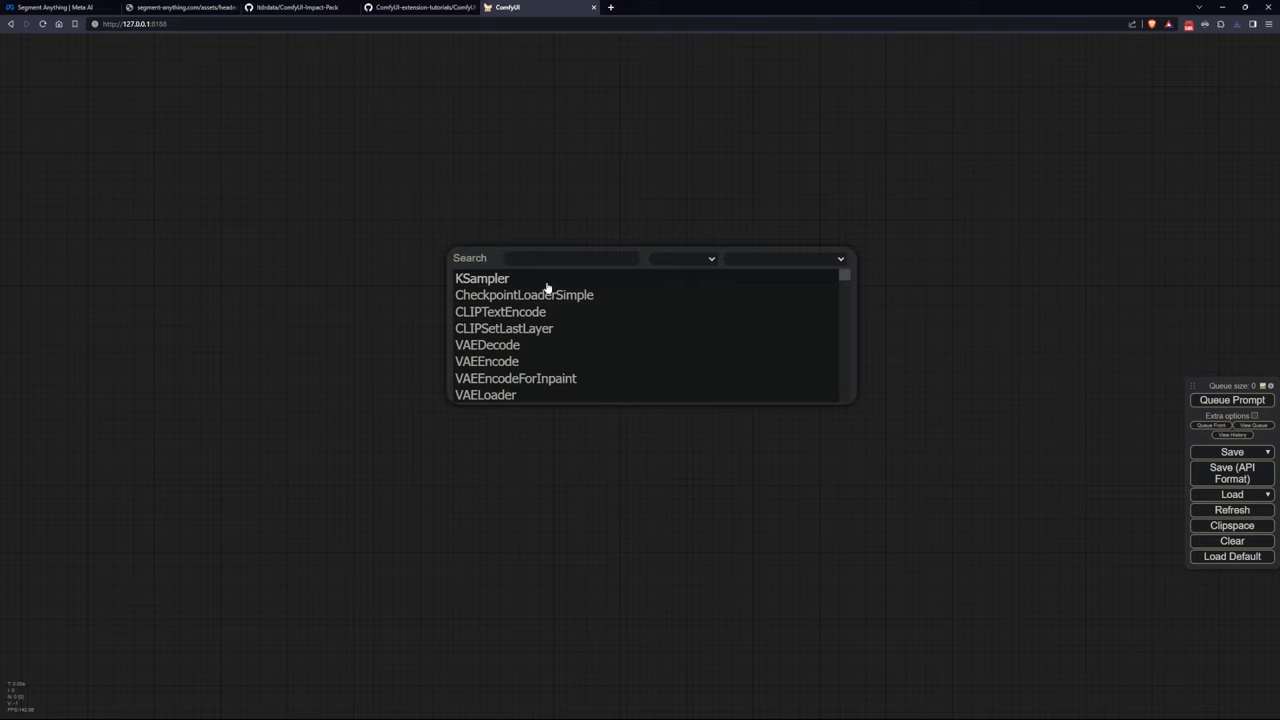
type("lo")
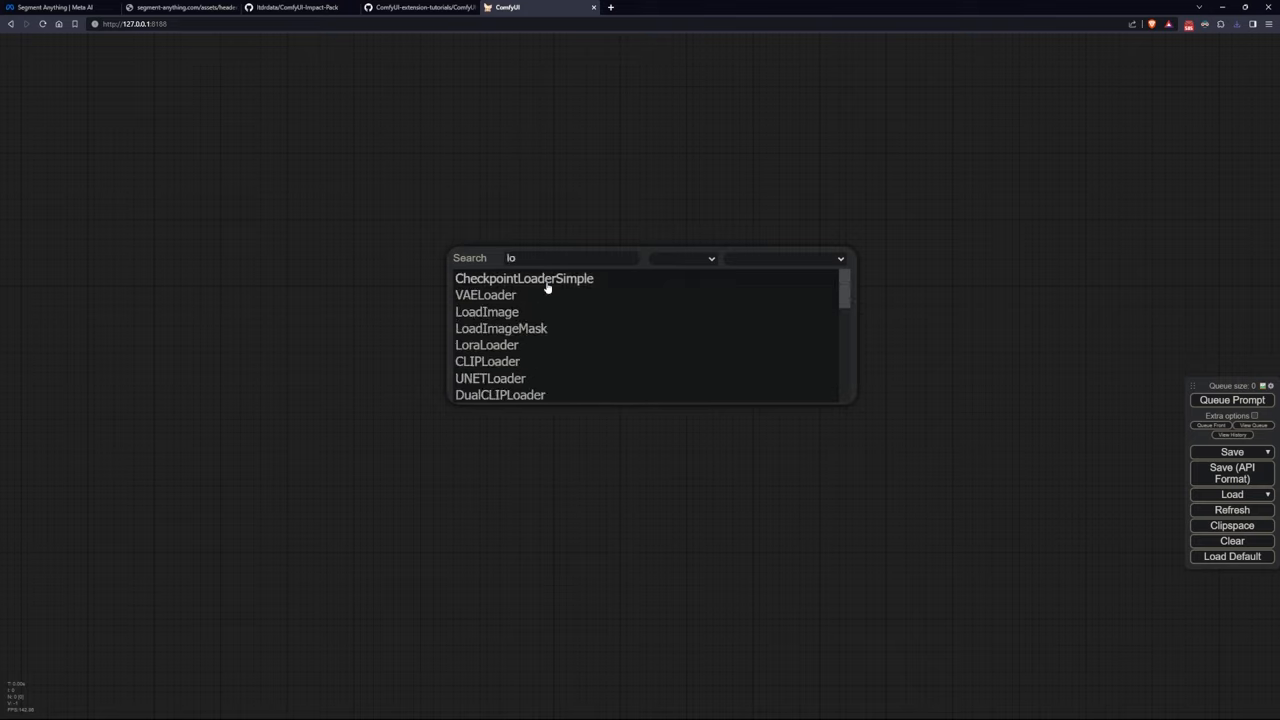
left_click(524, 278)
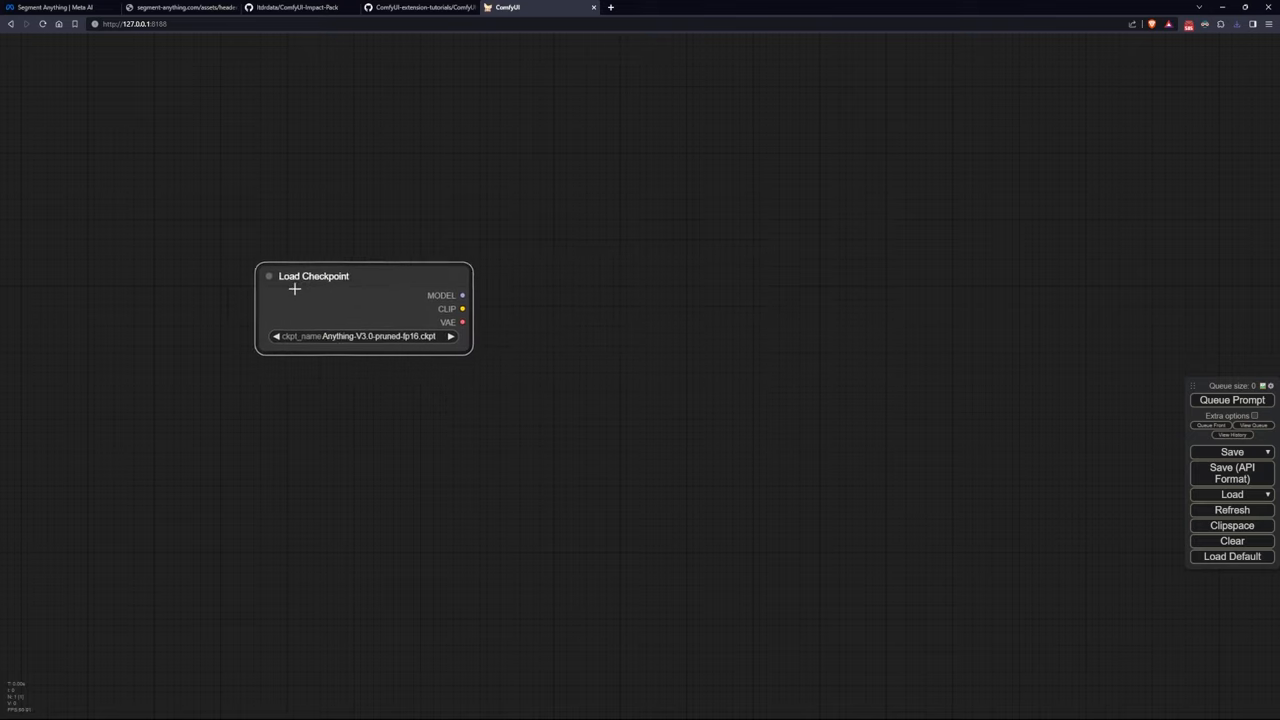
left_click(360, 336)
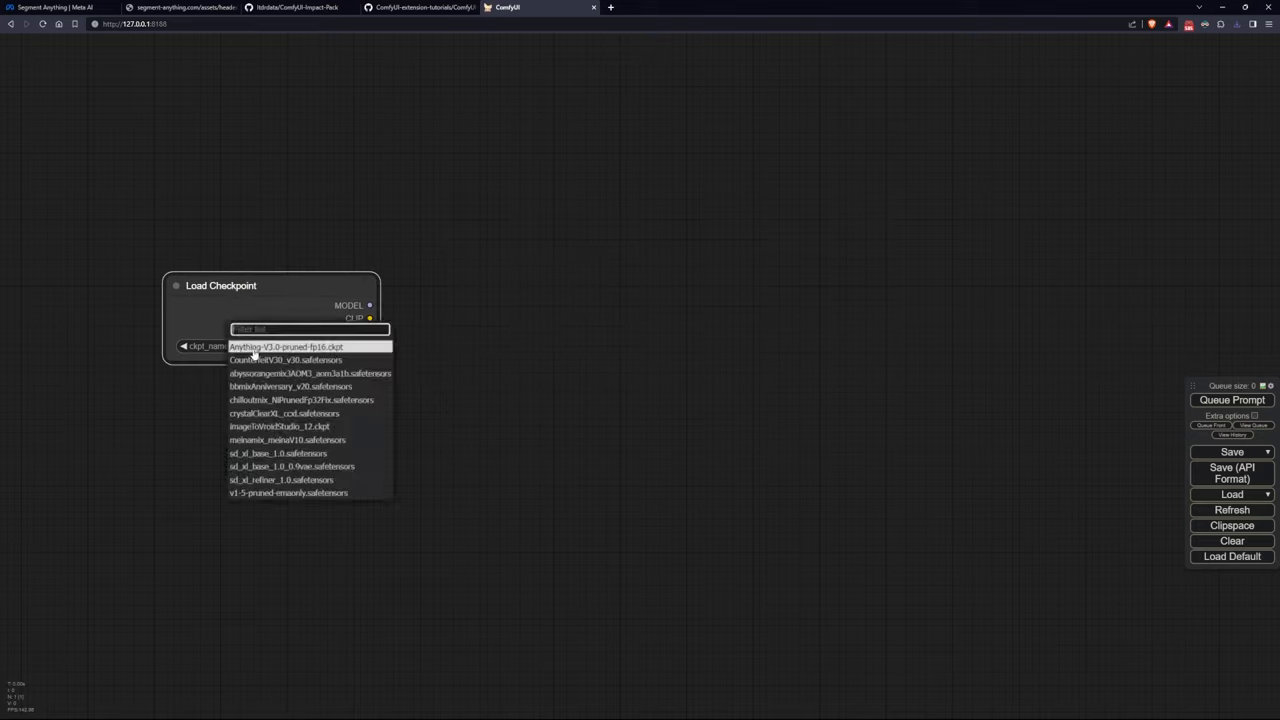
mouse_move(285, 360)
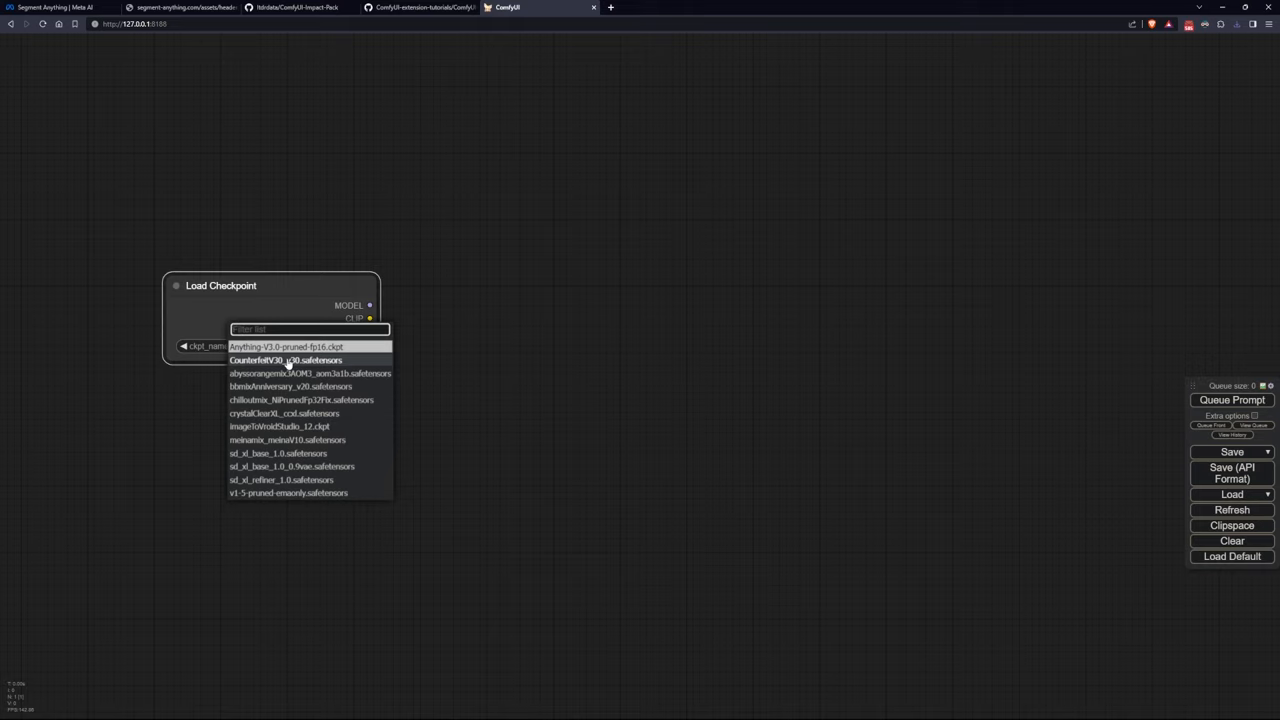
left_click(286, 360)
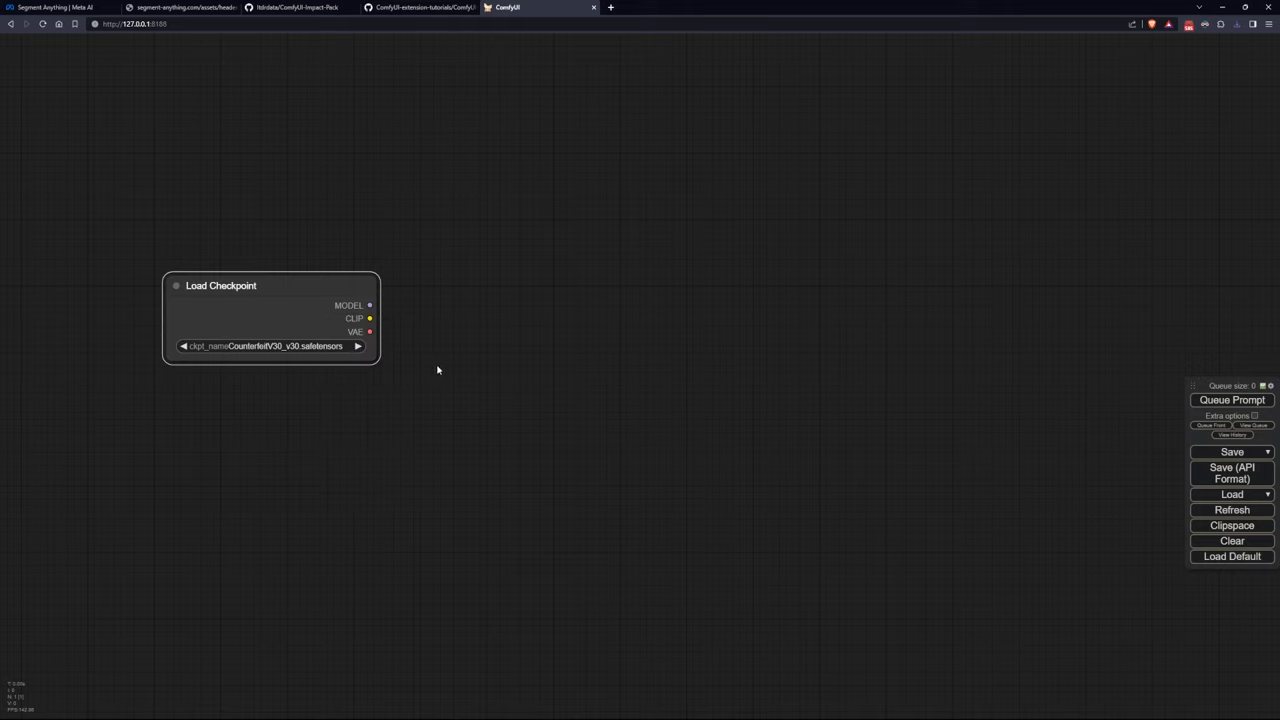
mouse_move(597, 325)
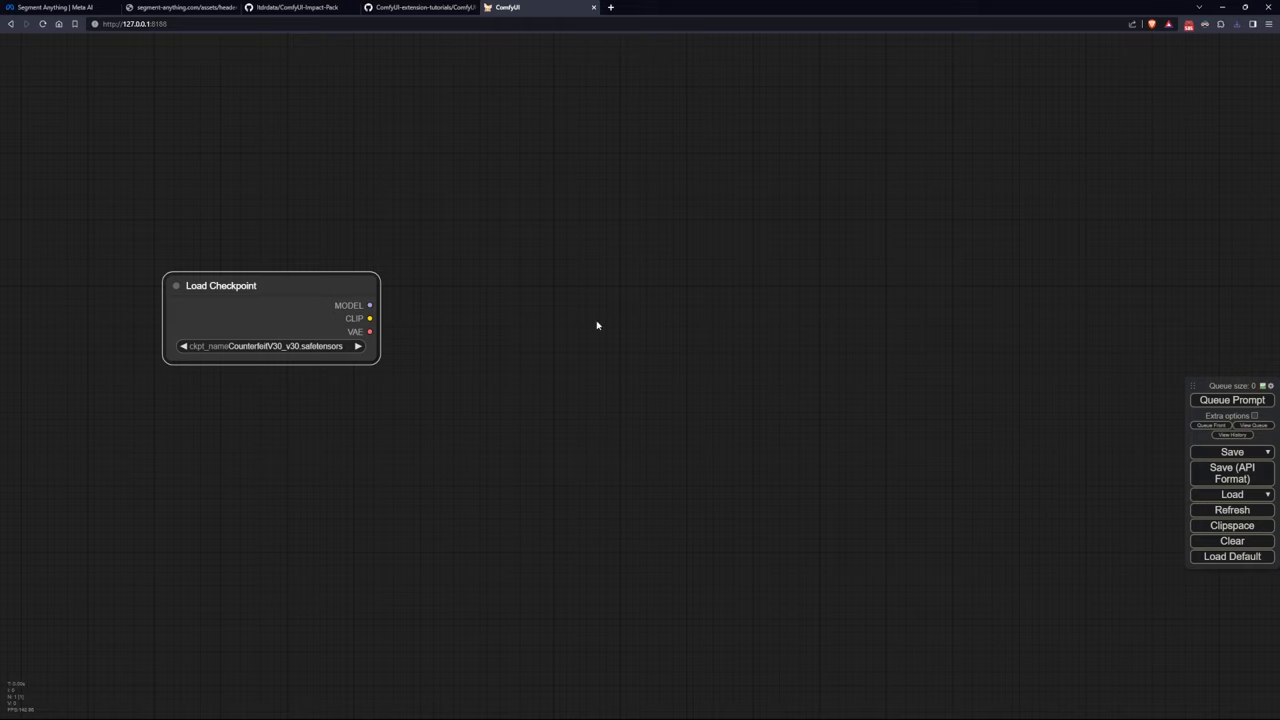
Add a Load Image node from the 'load' search and resize it larger.
double_click(597, 325)
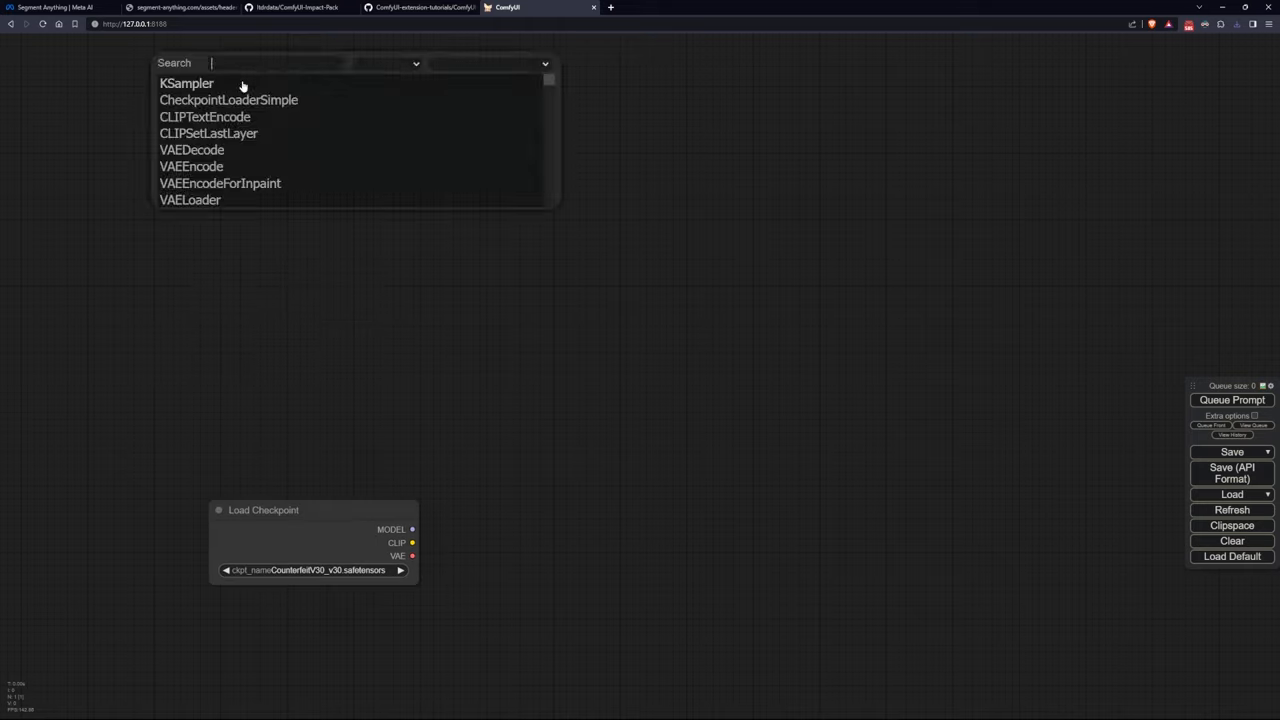
type("load")
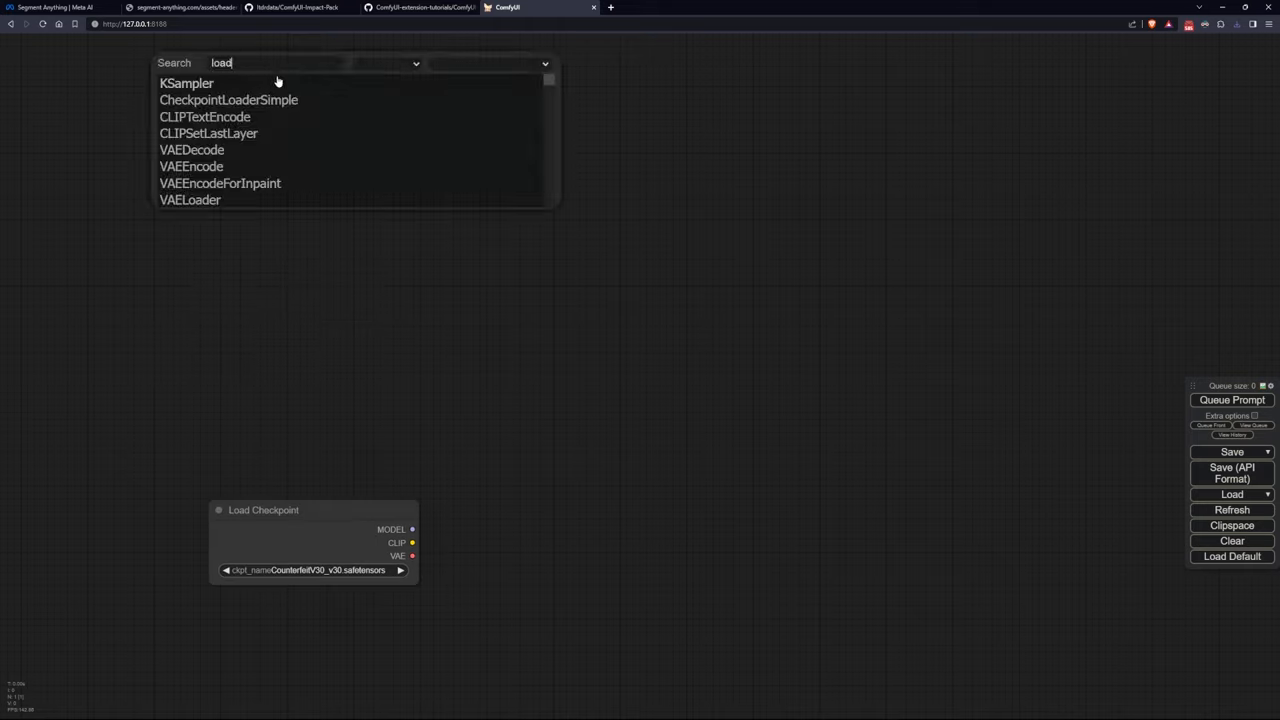
scroll("down", 3)
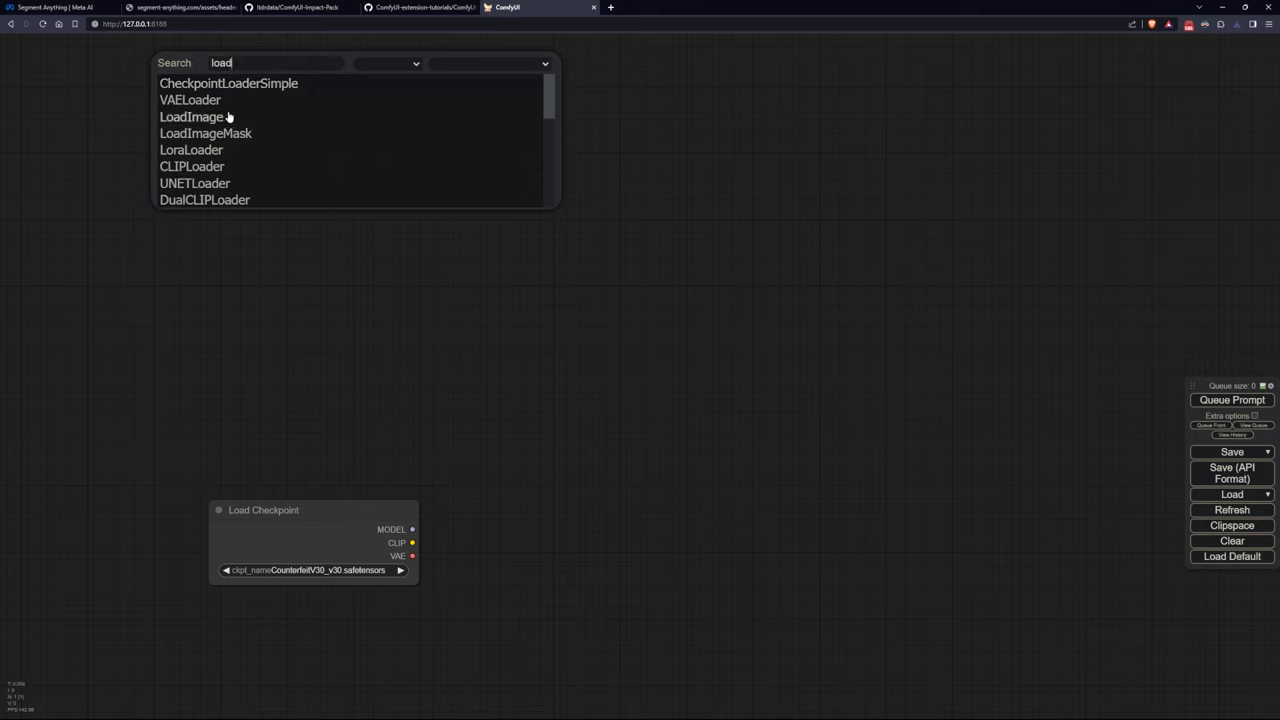
left_click(190, 117)
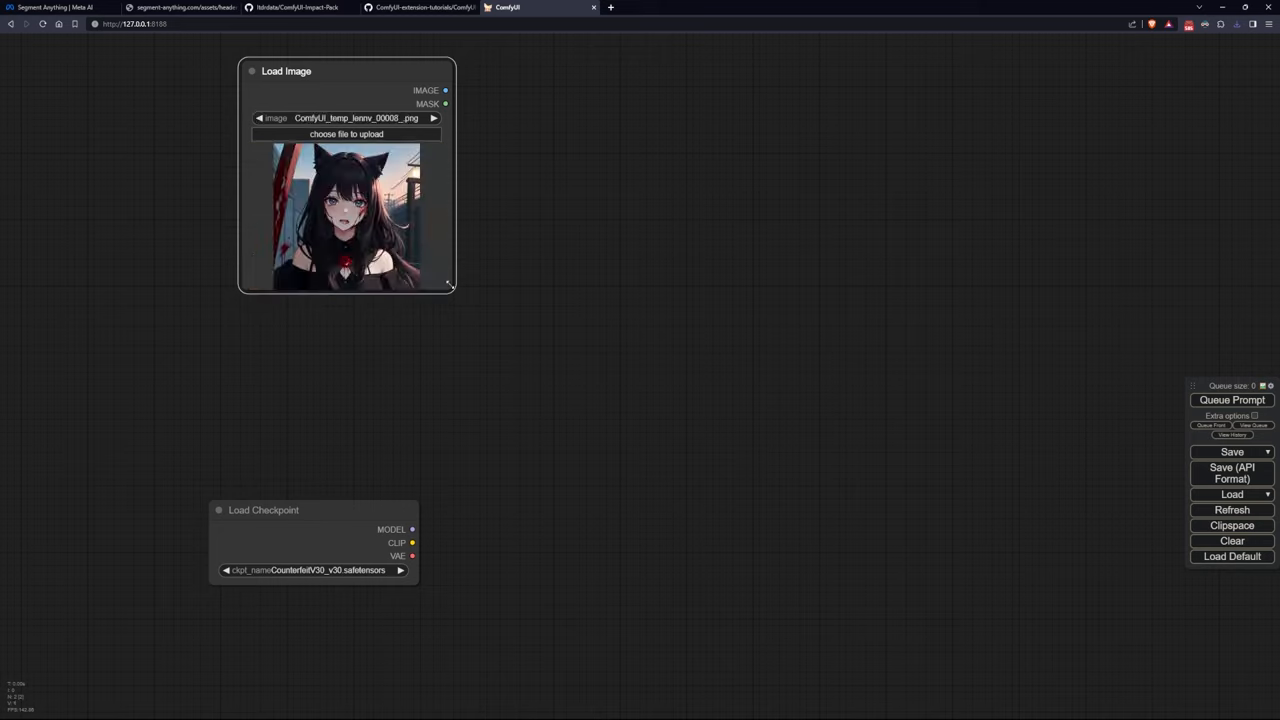
left_click_drag(449, 291, 579, 405)
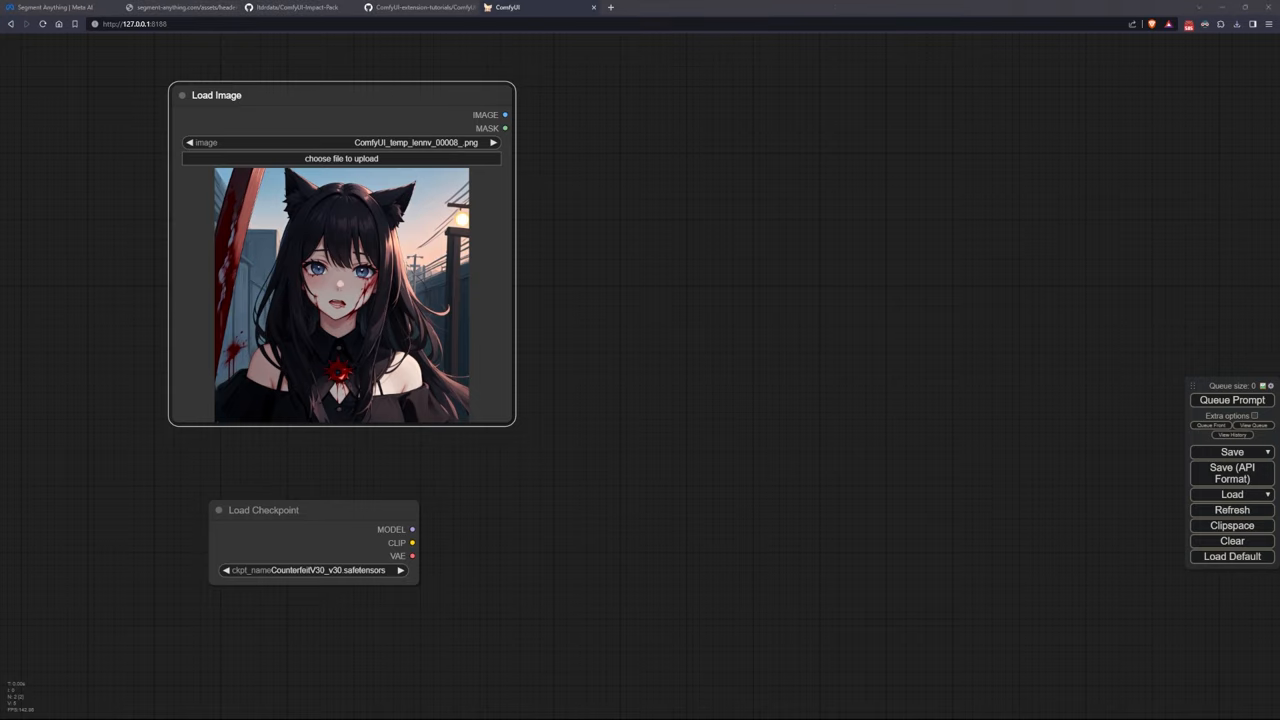
Open the image in SAM Detector, mark a sky background point and run detection.
right_click(340, 290)
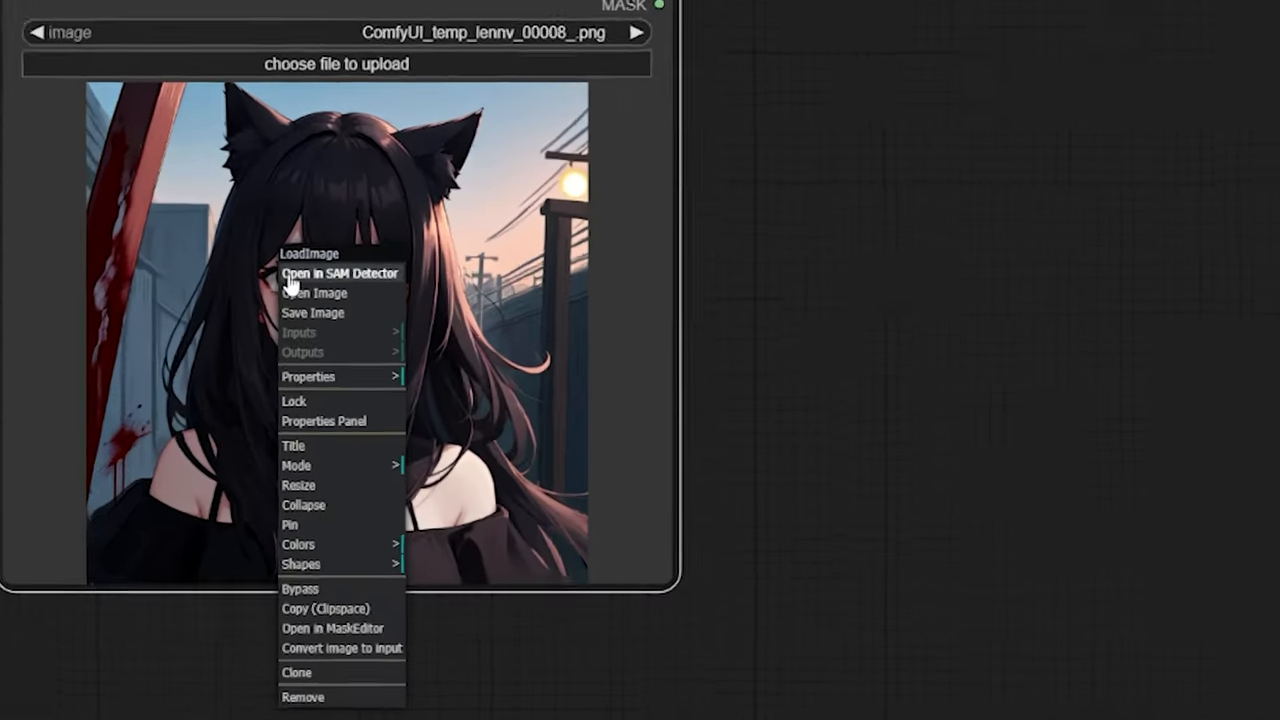
left_click(339, 273)
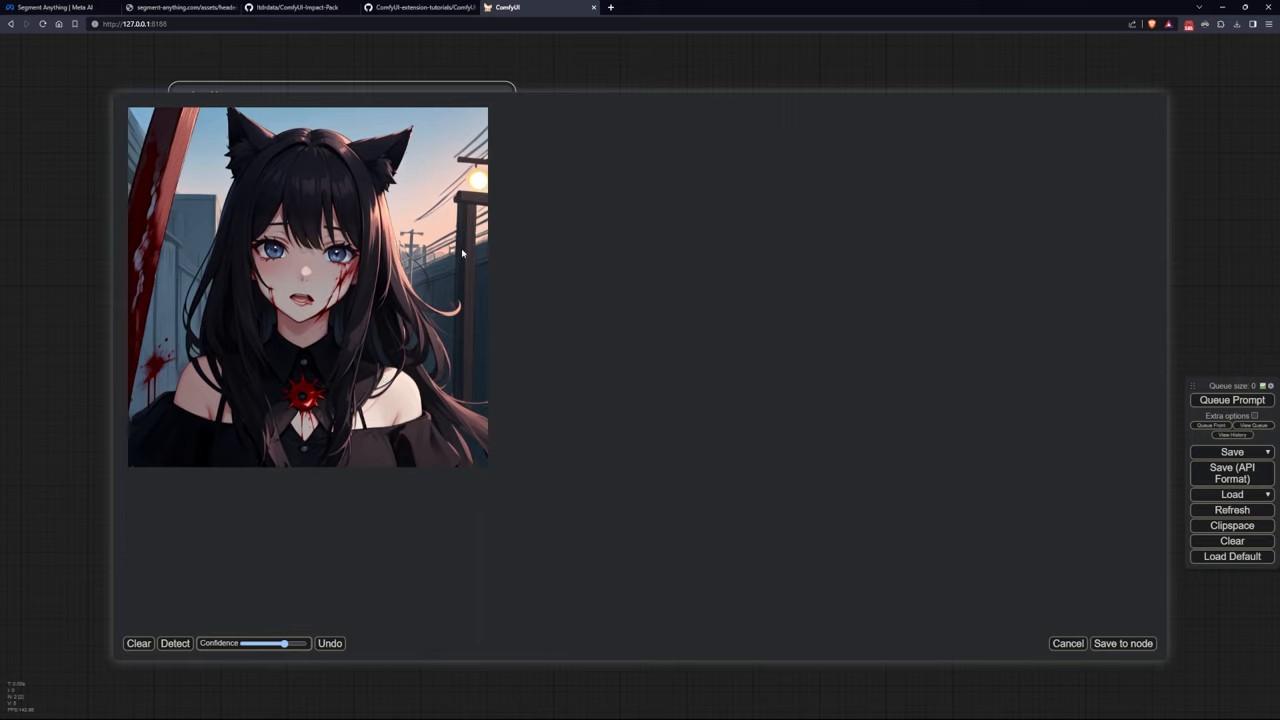
mouse_move(283, 245)
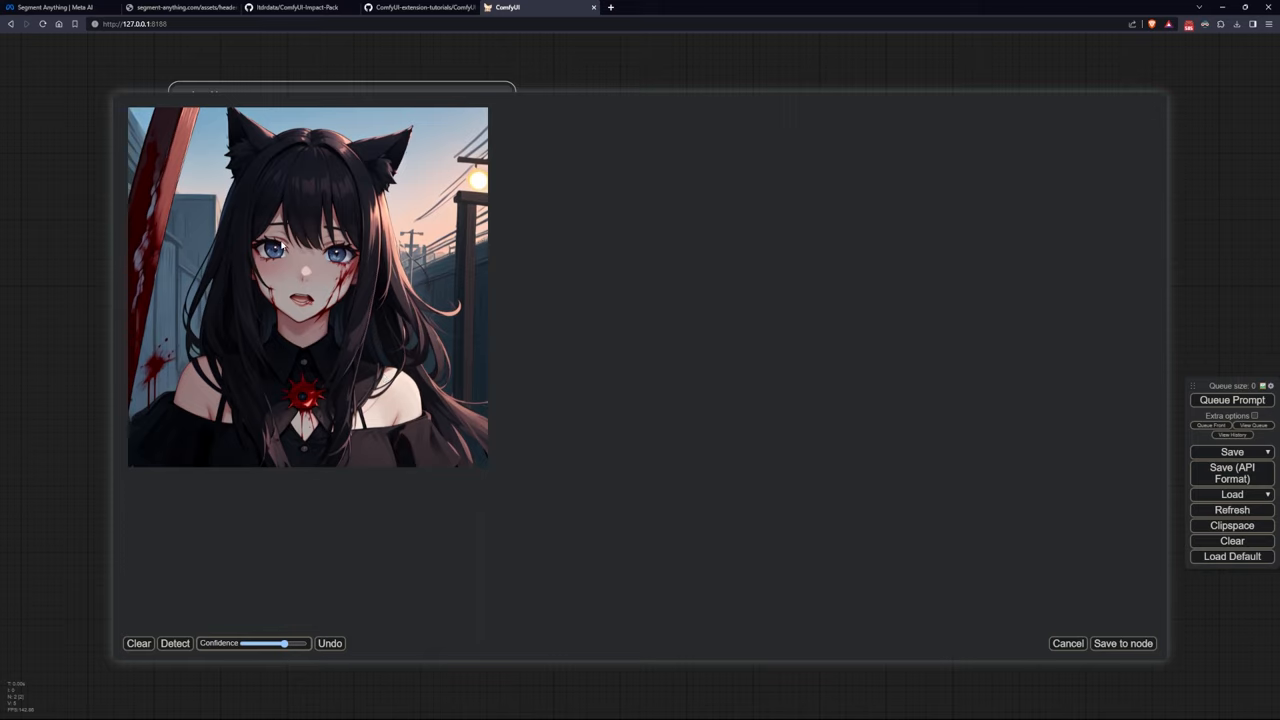
mouse_move(282, 325)
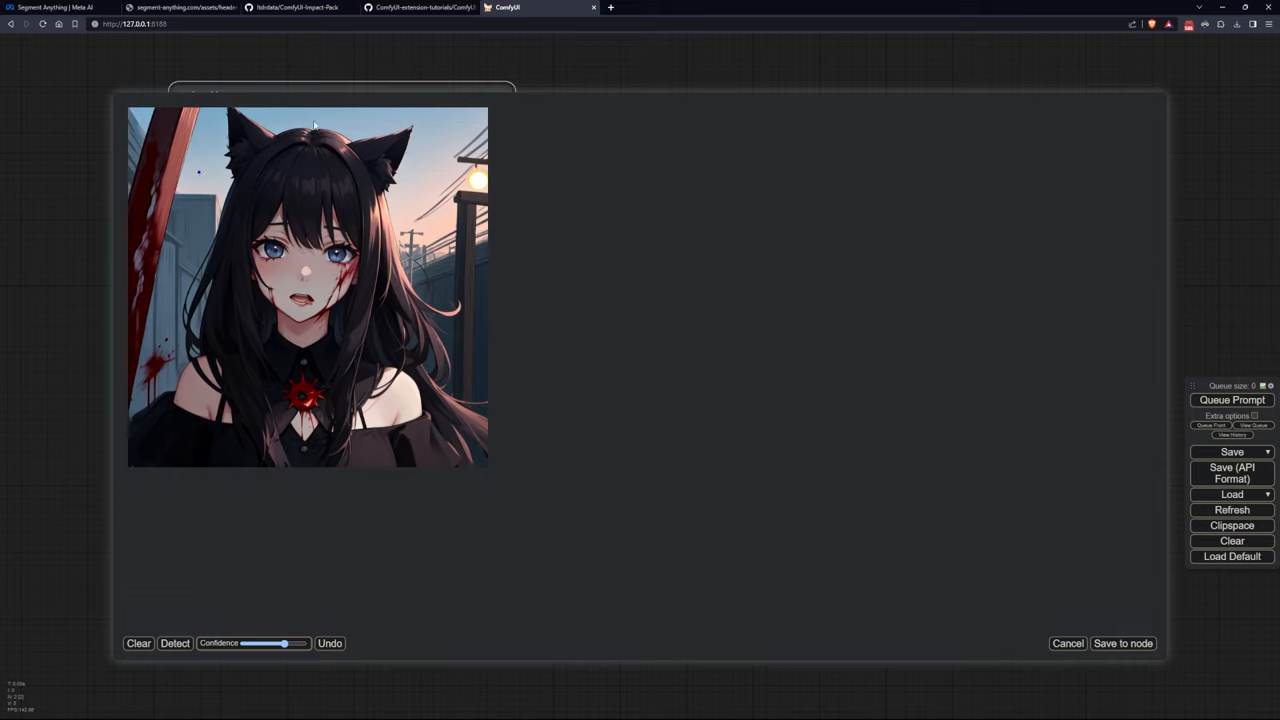
left_click(175, 643)
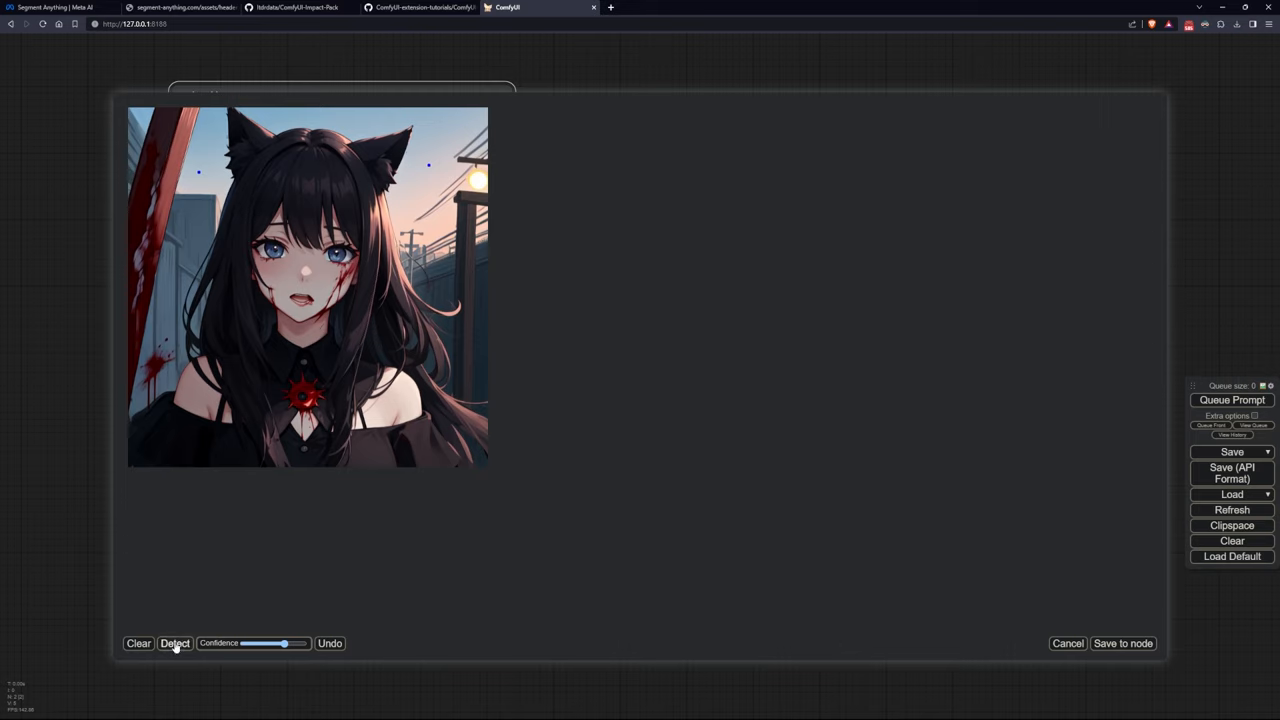
left_click(174, 643)
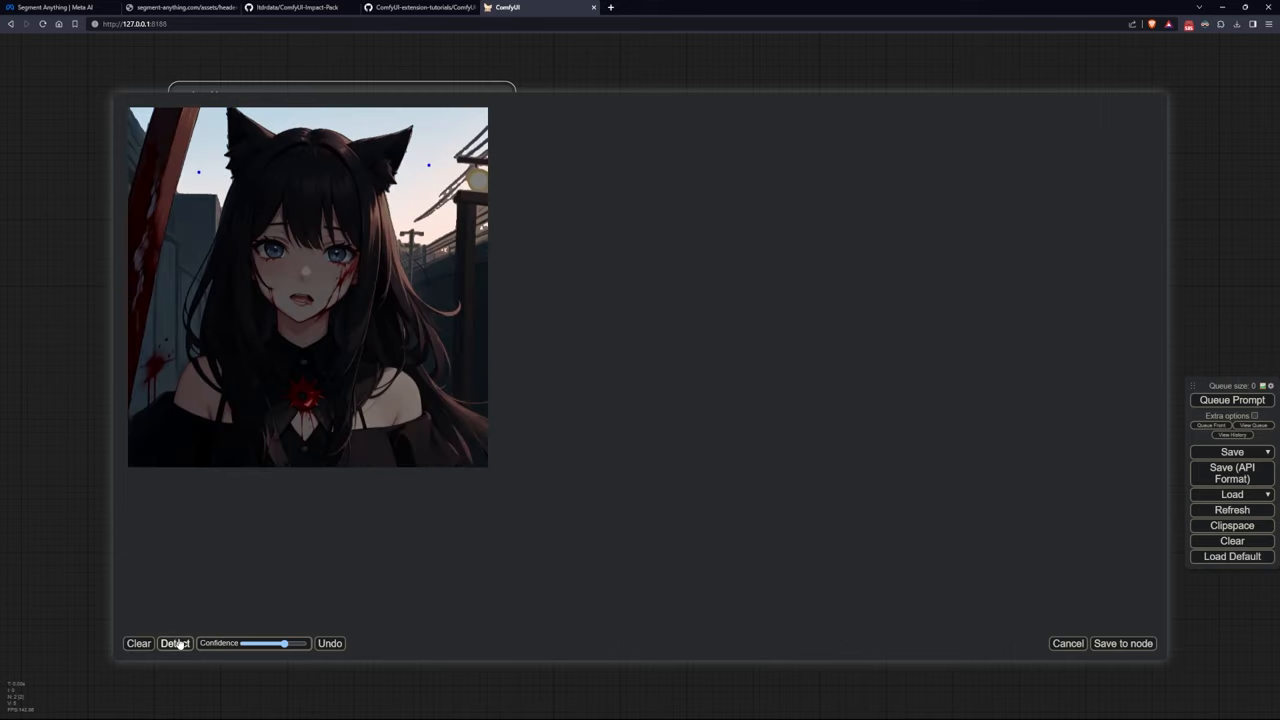
left_click(174, 643)
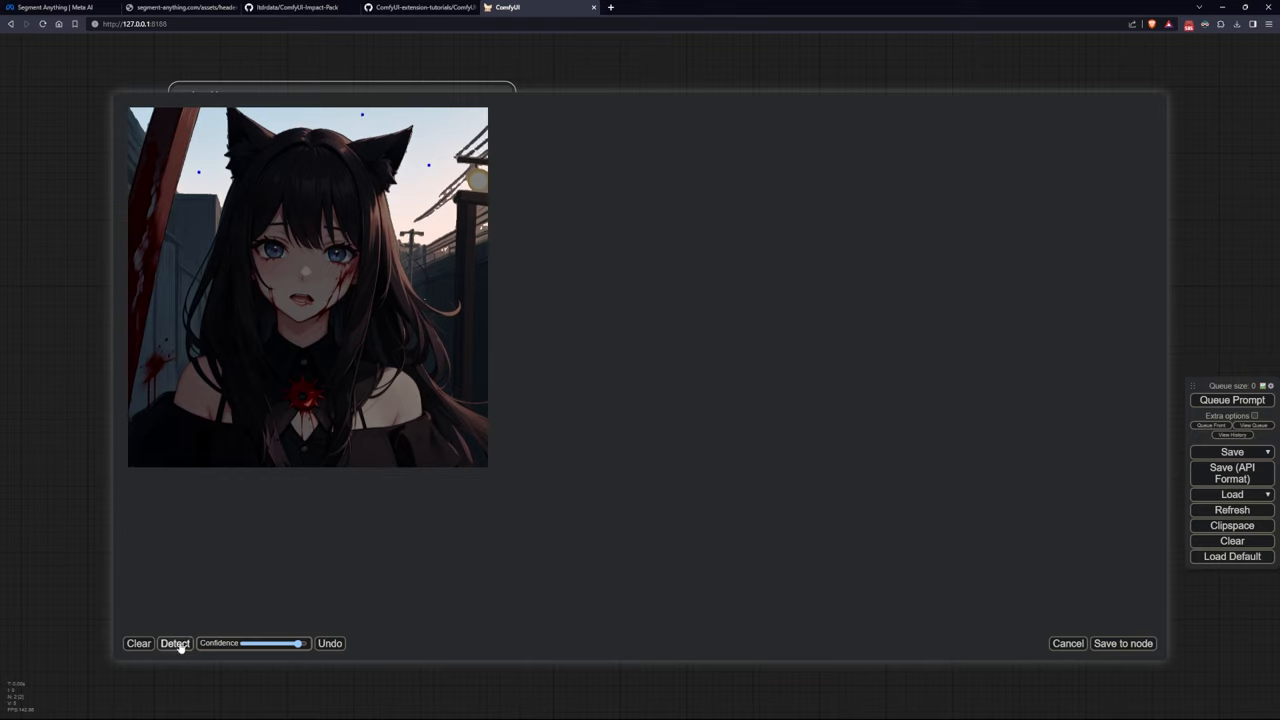
Rerun detection at higher confidence to cover more background, then save the mask to the node.
left_click(175, 643)
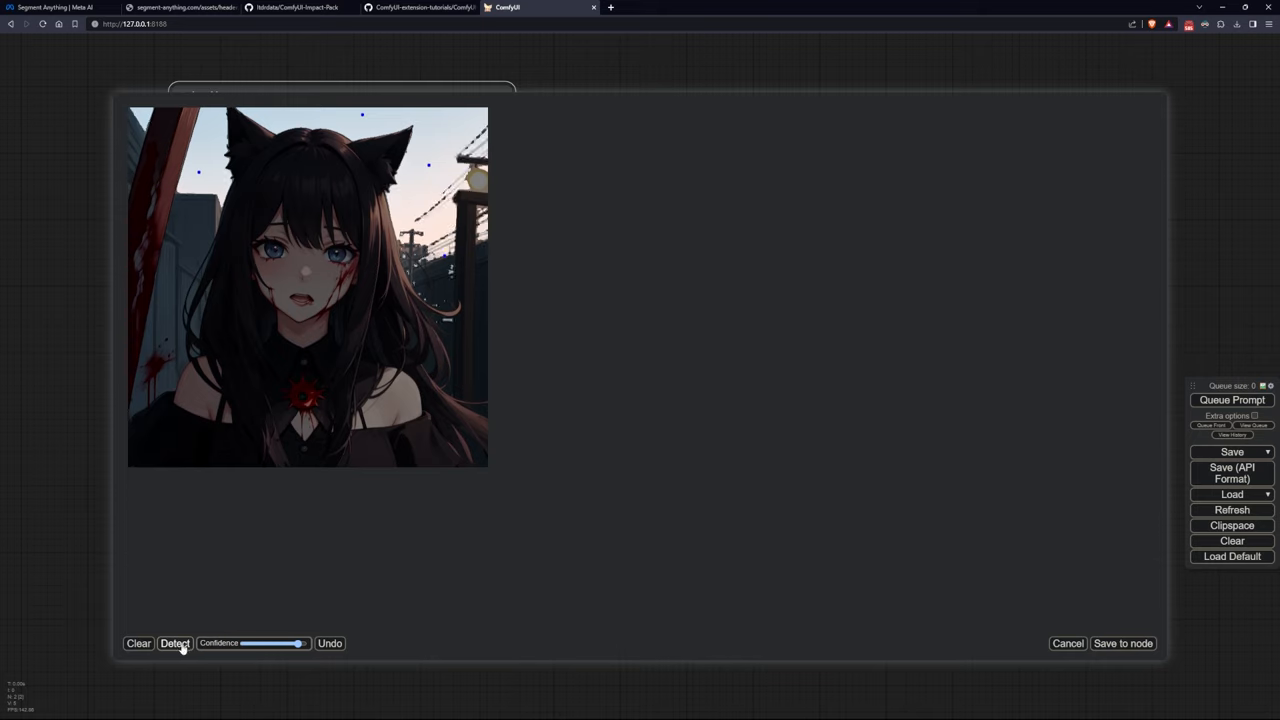
left_click(175, 643)
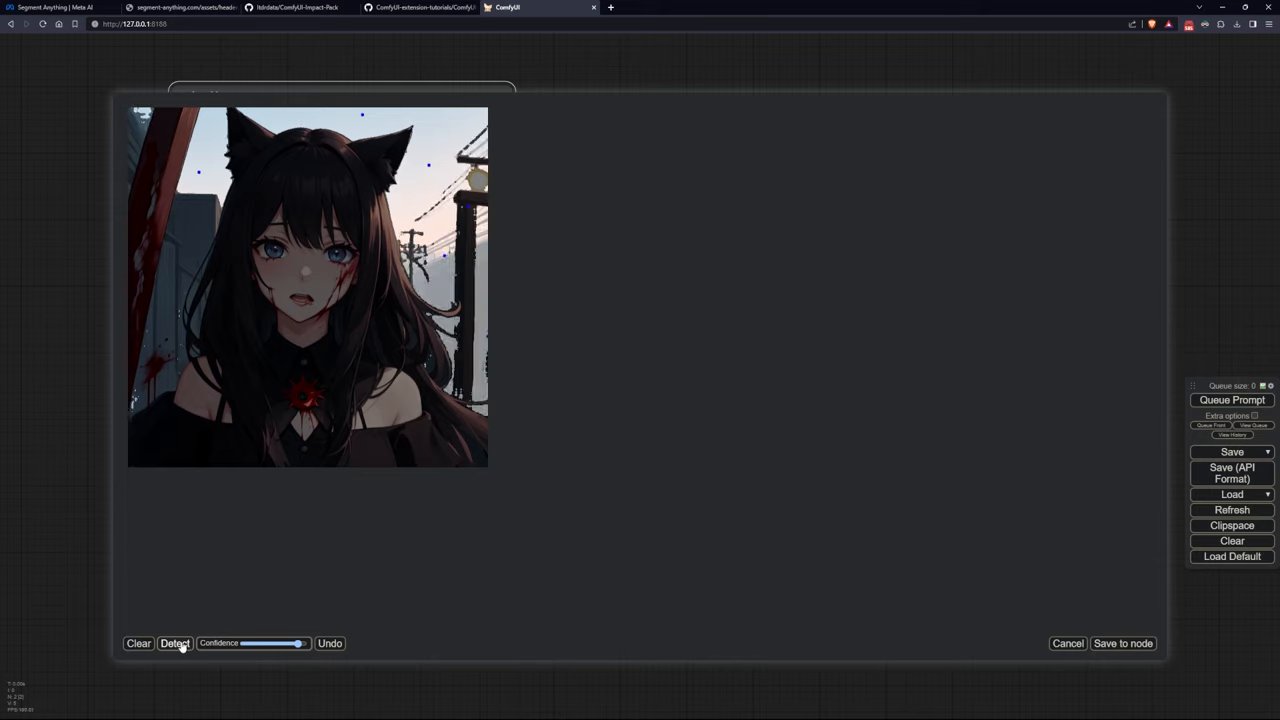
left_click(174, 643)
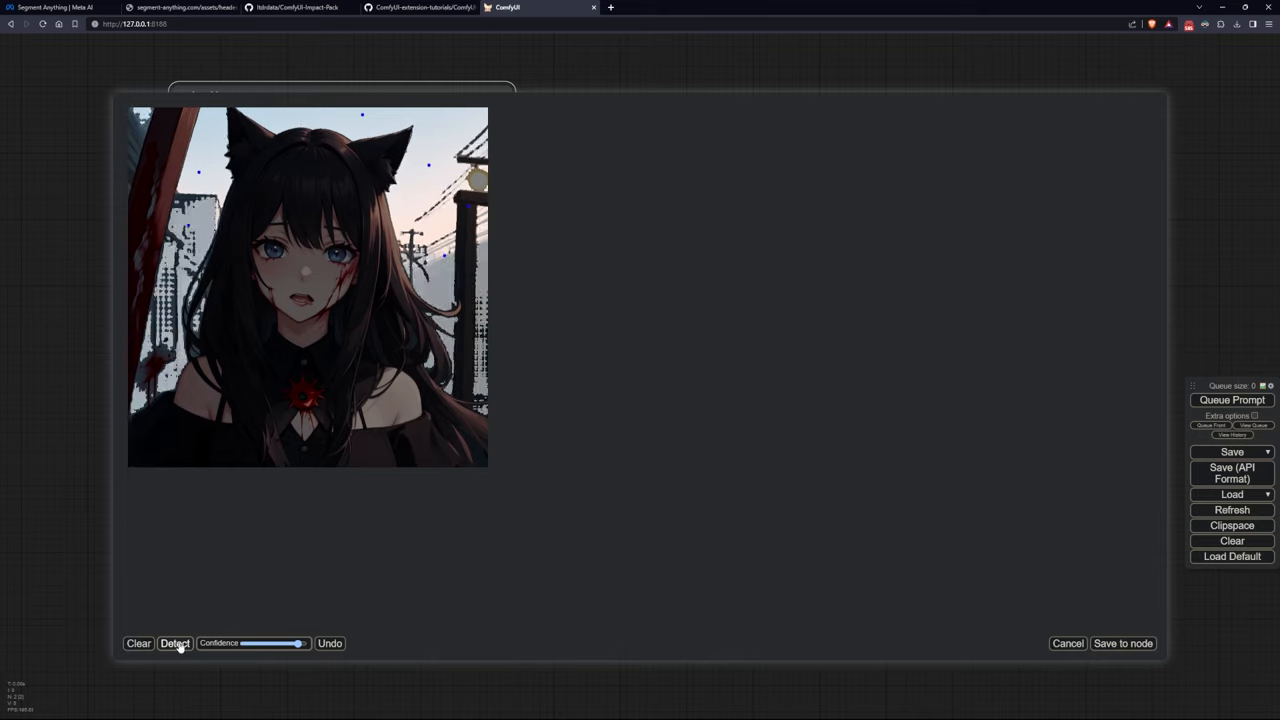
left_click(175, 643)
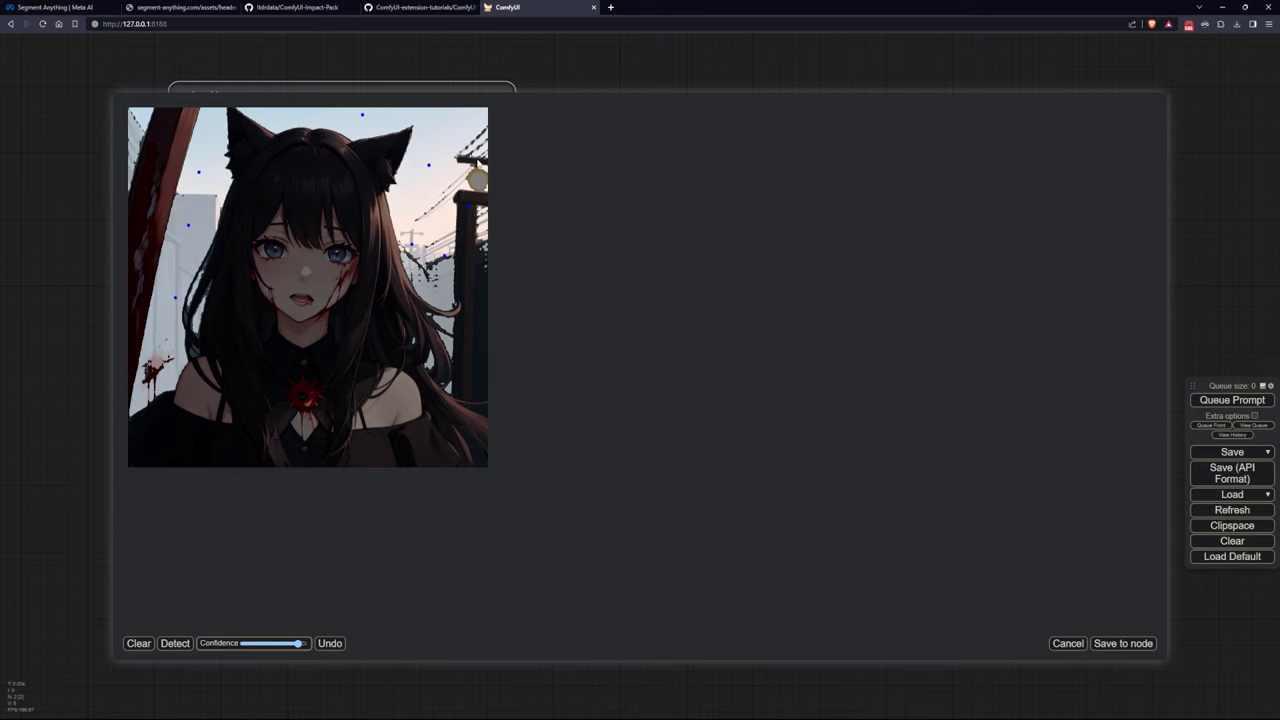
mouse_move(378, 310)
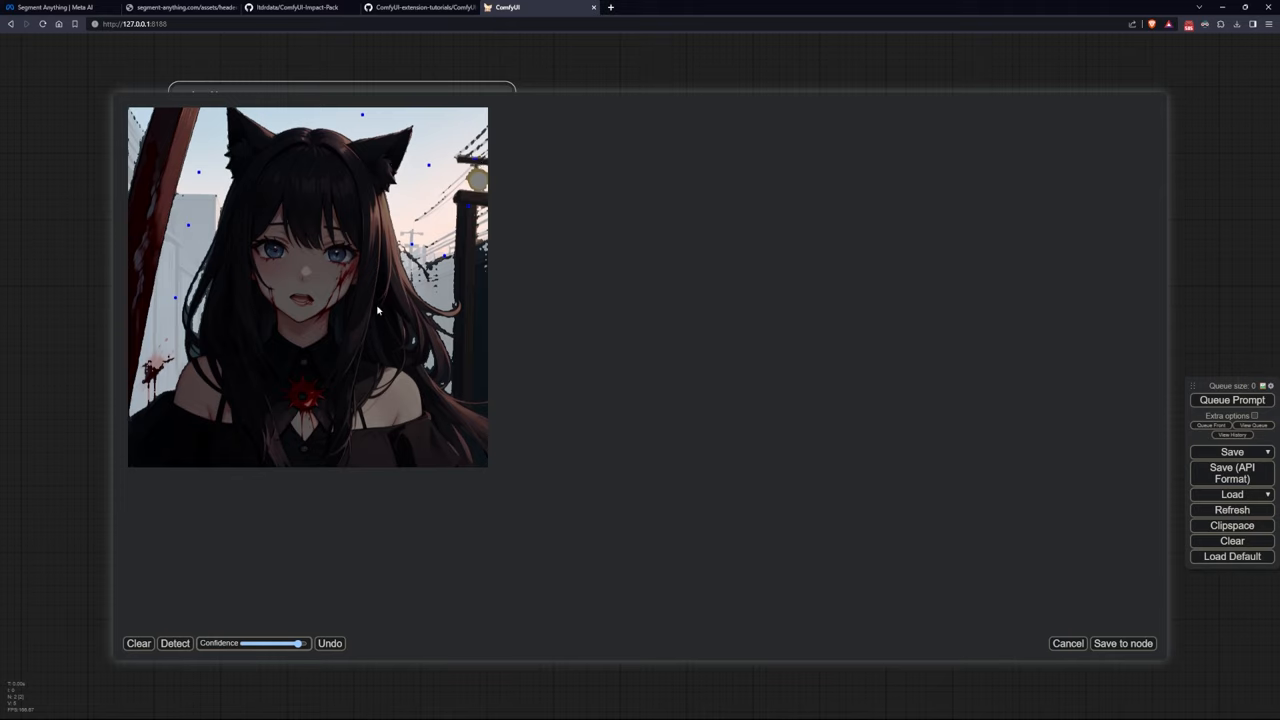
mouse_move(163, 587)
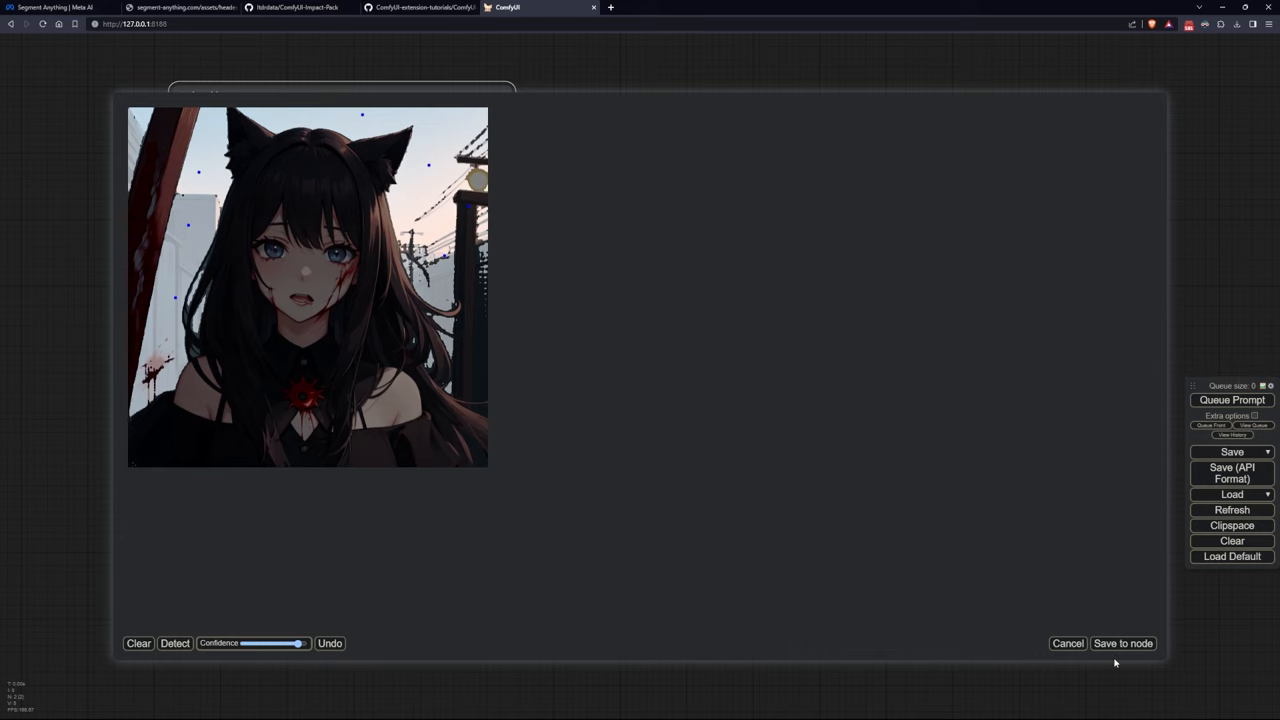
left_click(1122, 643)
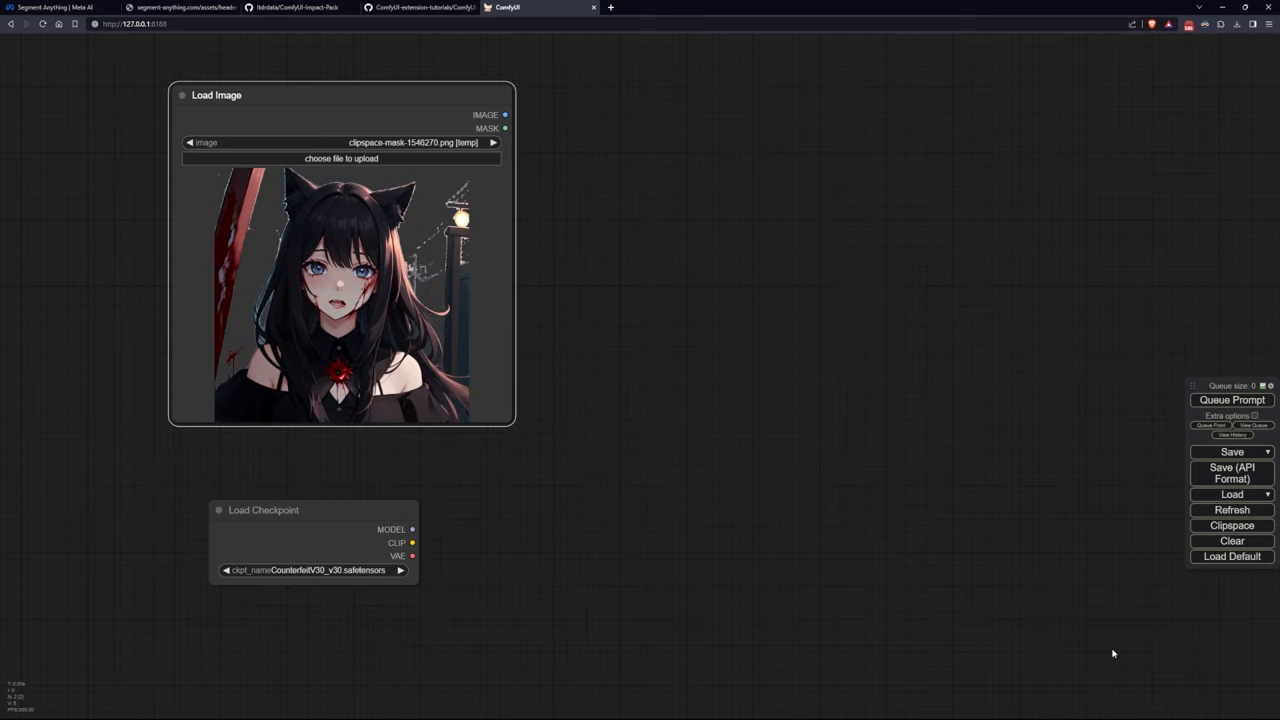
mouse_move(997, 620)
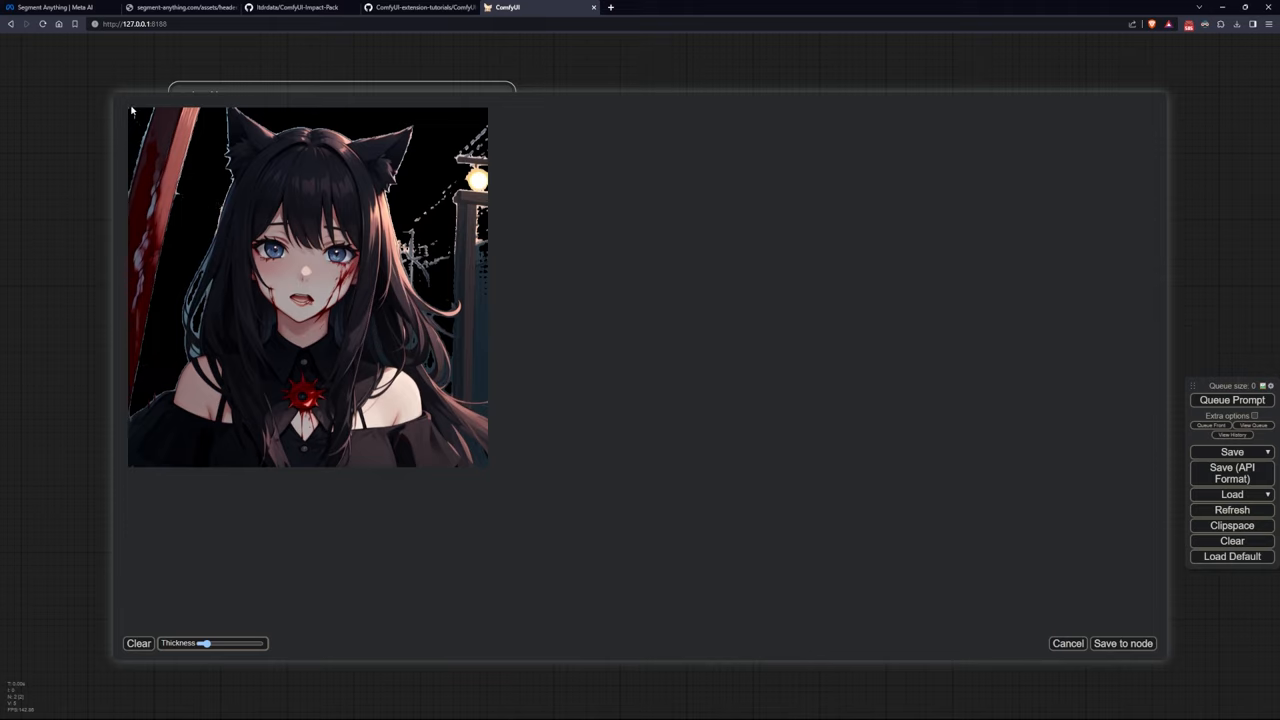
mouse_move(440, 203)
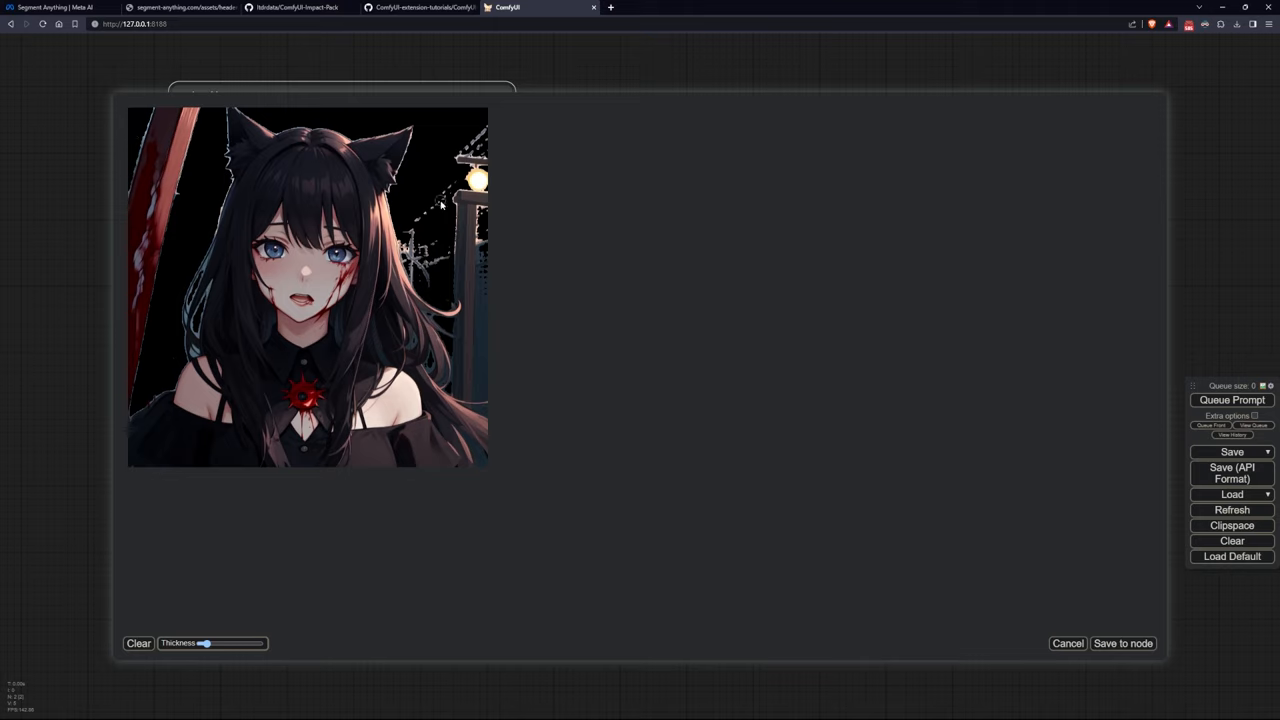
mouse_move(435, 248)
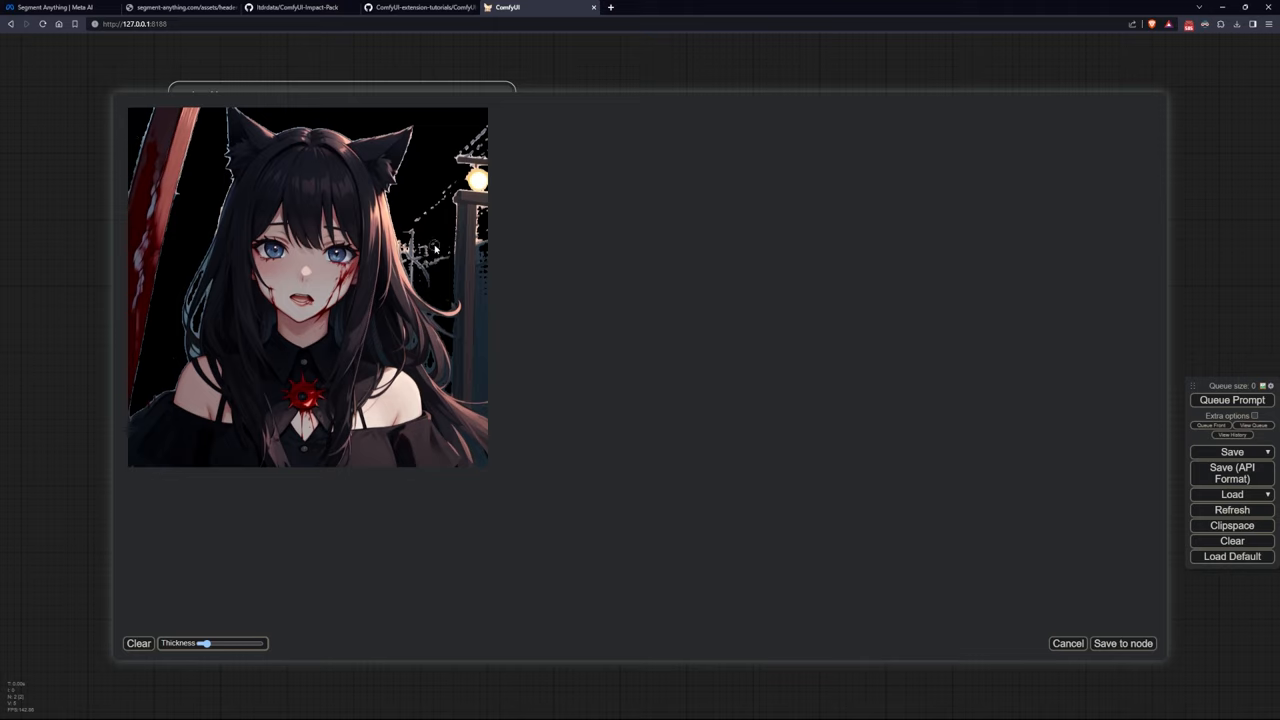
mouse_move(450, 185)
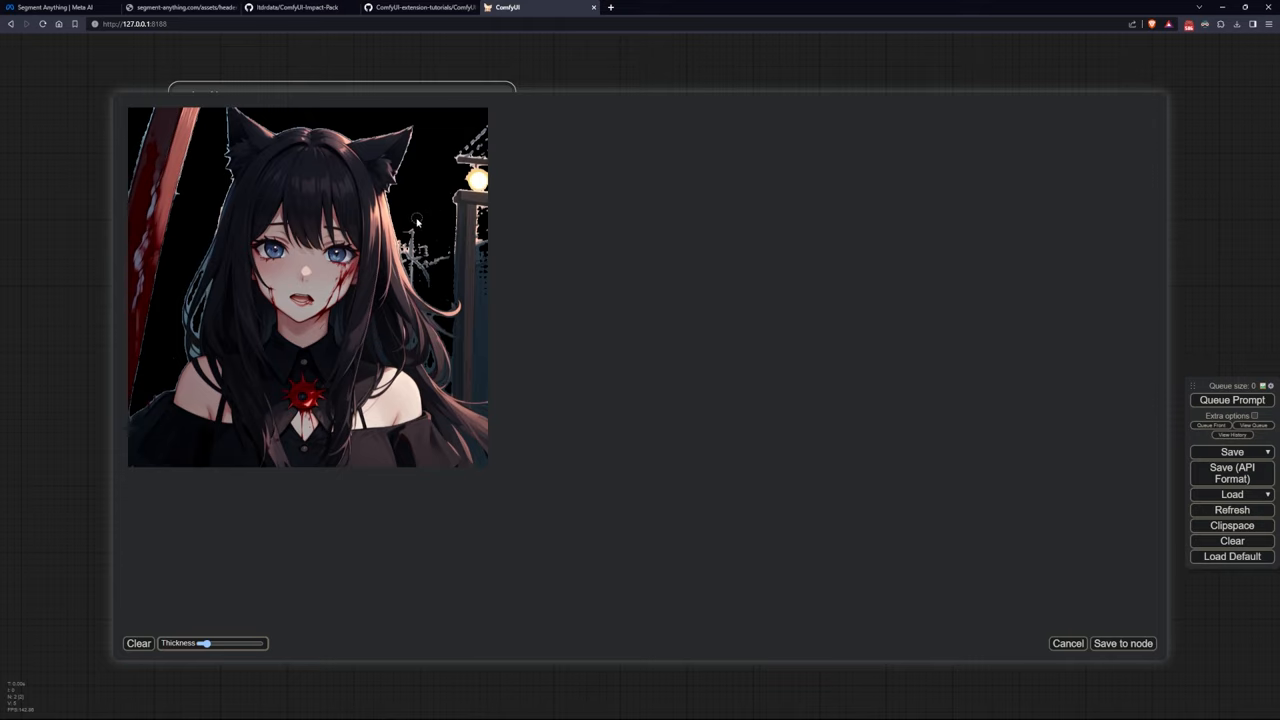
mouse_move(180, 197)
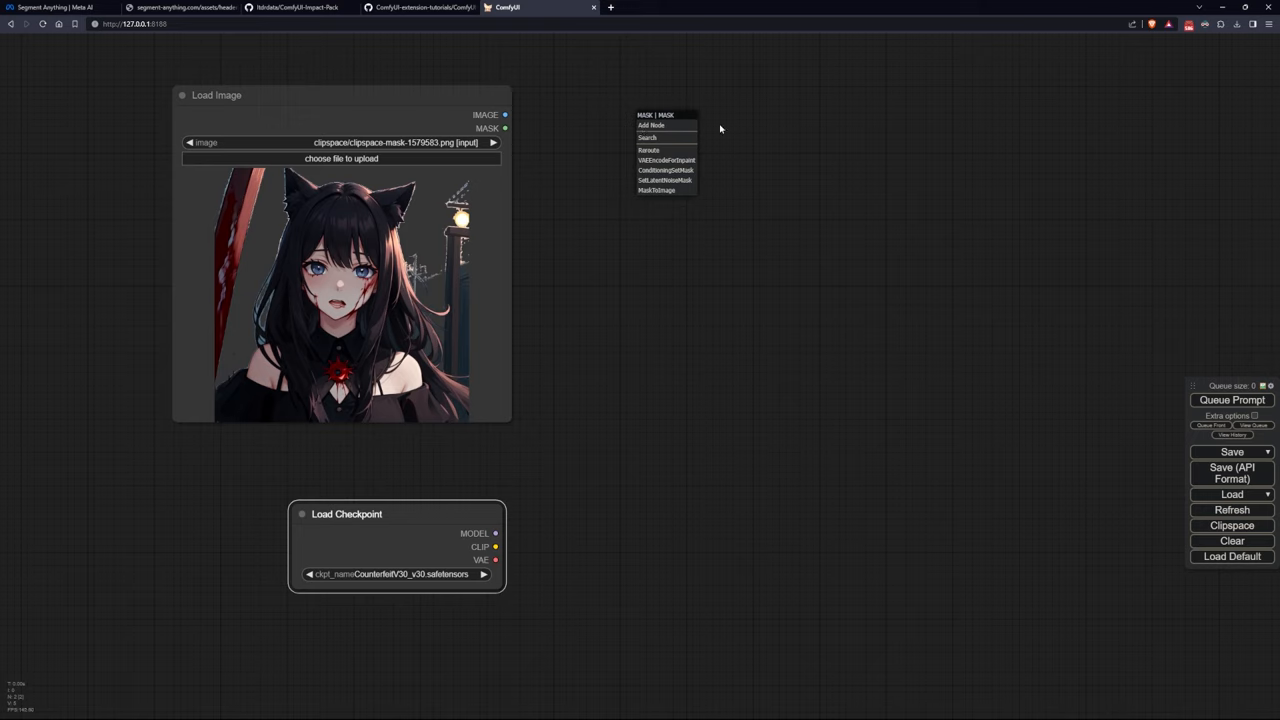
Add MaskToImage feeding a Preview Image, and link the encoded latent to Set Latent Noise Mask.
left_click(656, 190)
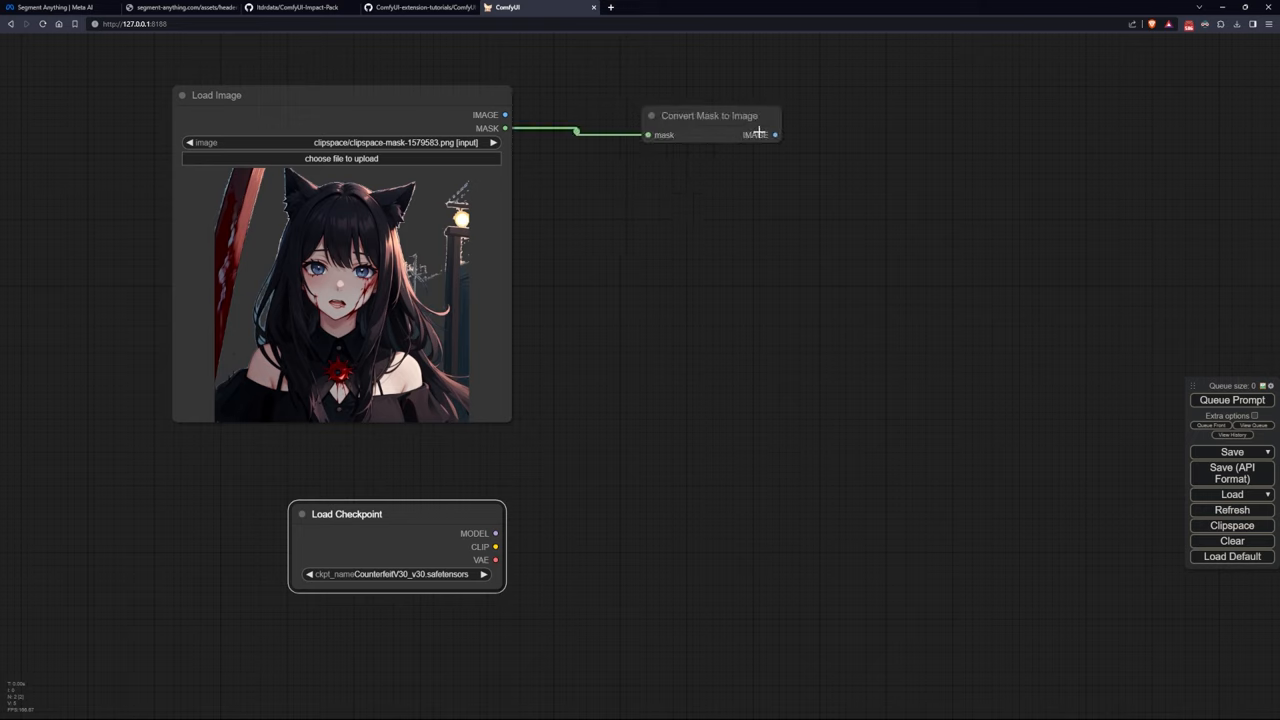
left_click_drag(774, 135, 840, 150)
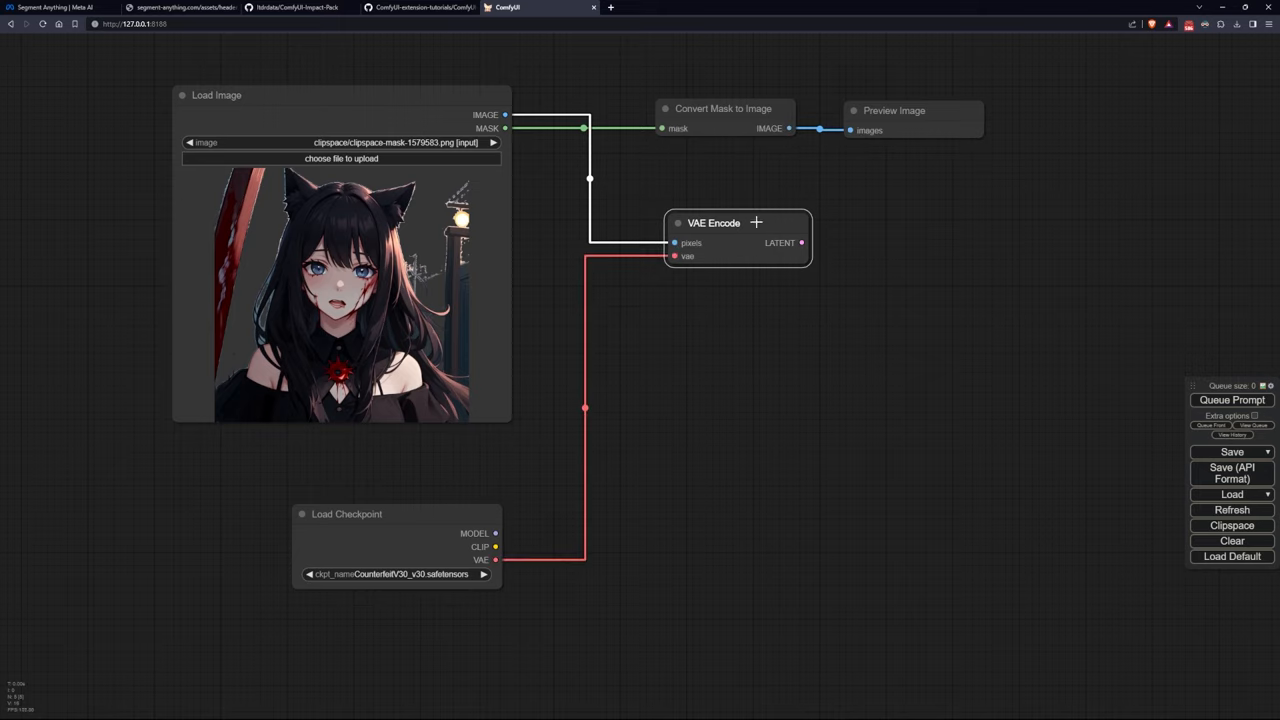
left_click_drag(802, 243, 875, 245)
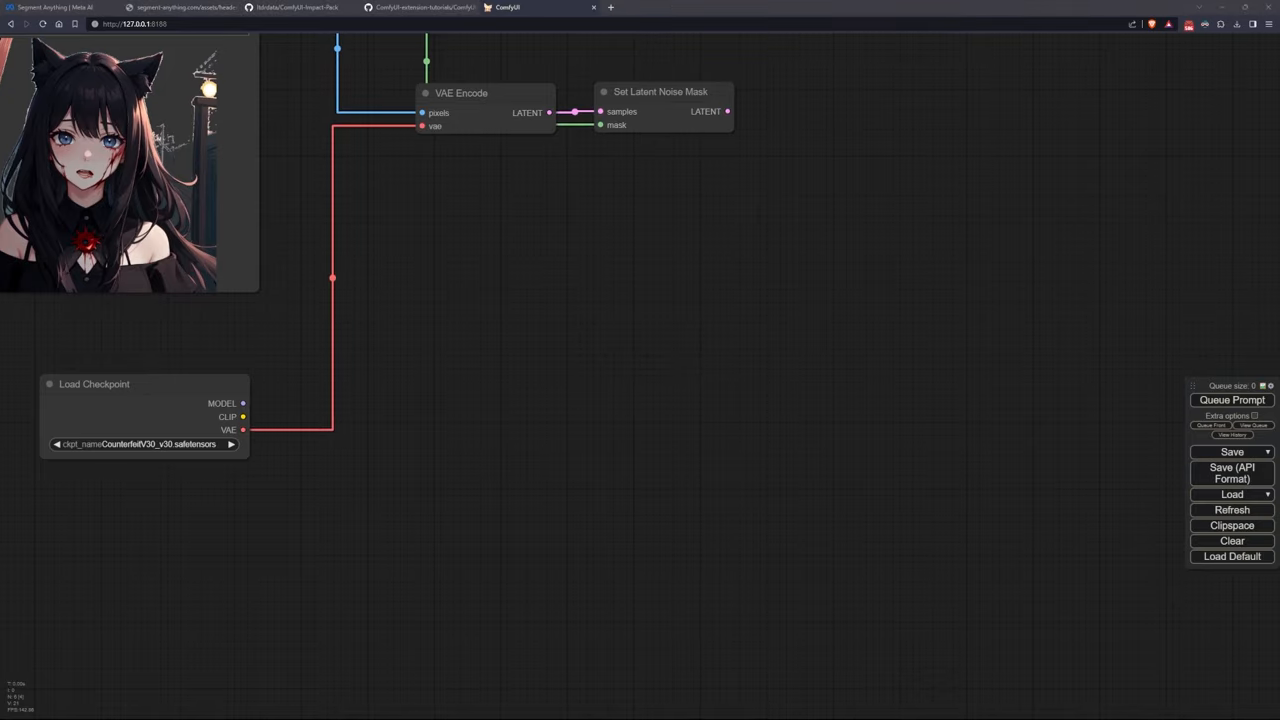
mouse_move(749, 308)
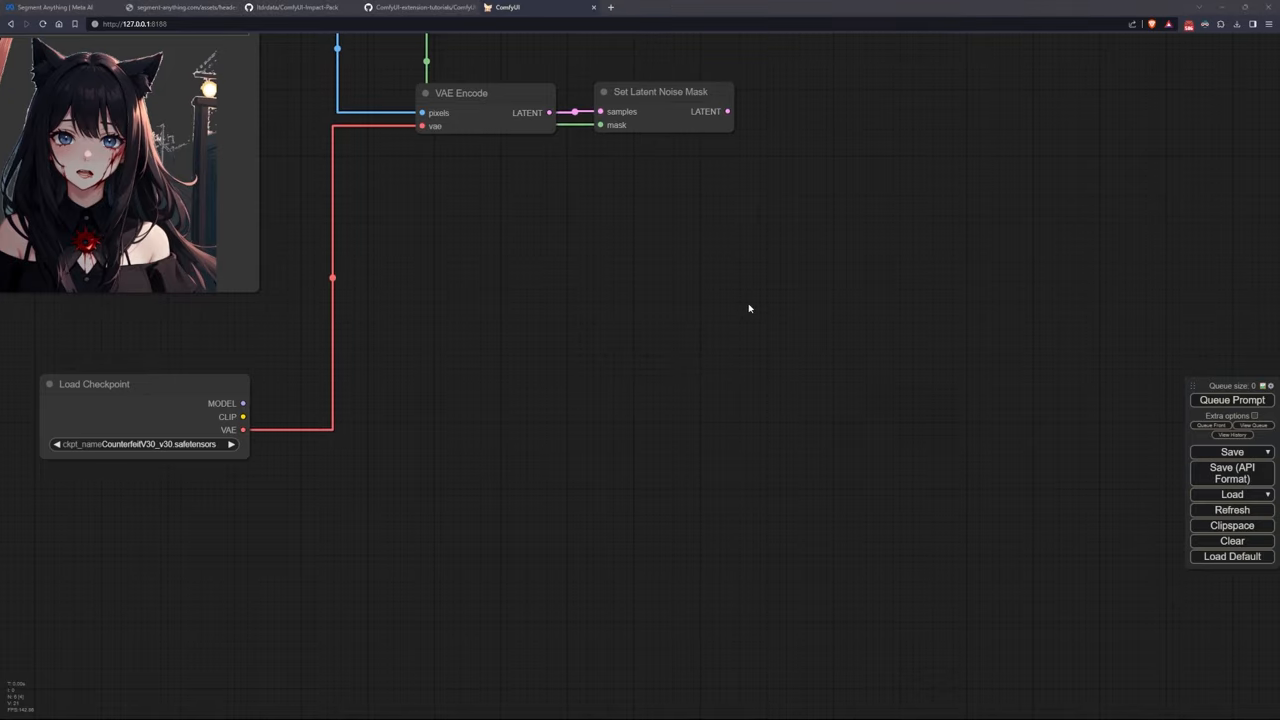
Add a CLIP Text Encode node, retitle it Inpaint (Positive), and begin recolouring it purple.
double_click(749, 308)
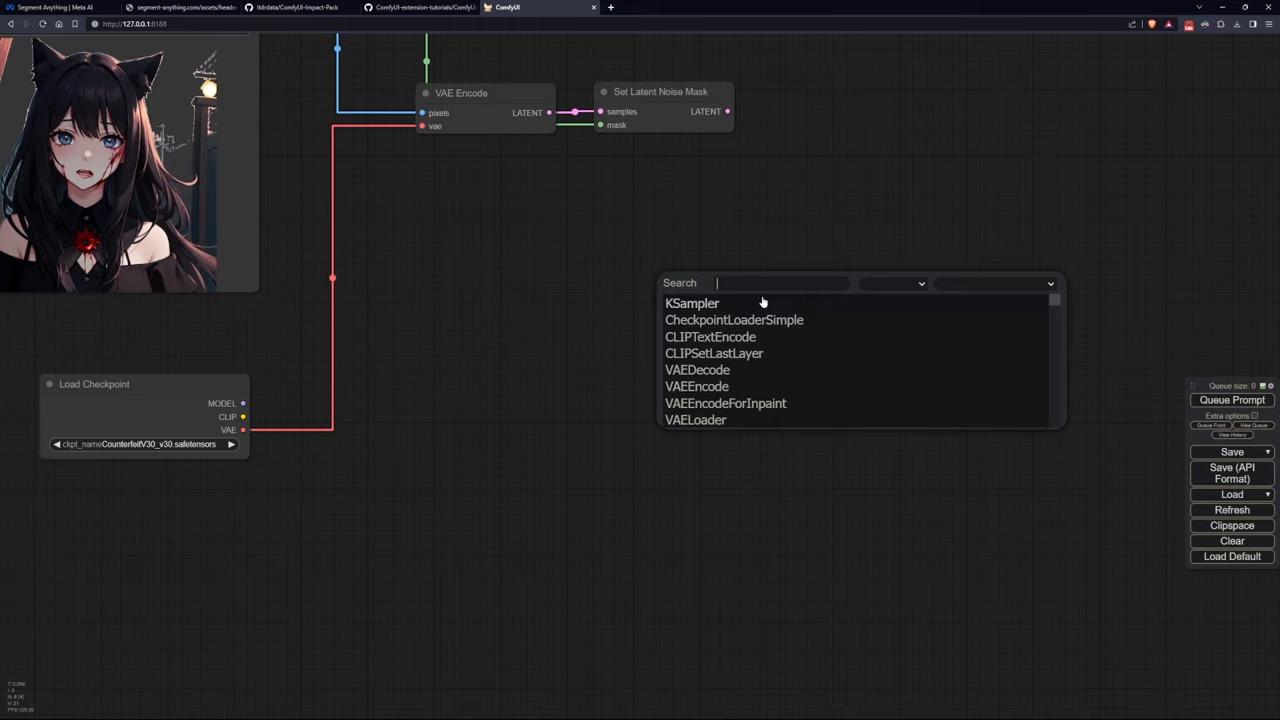
left_click(710, 336)
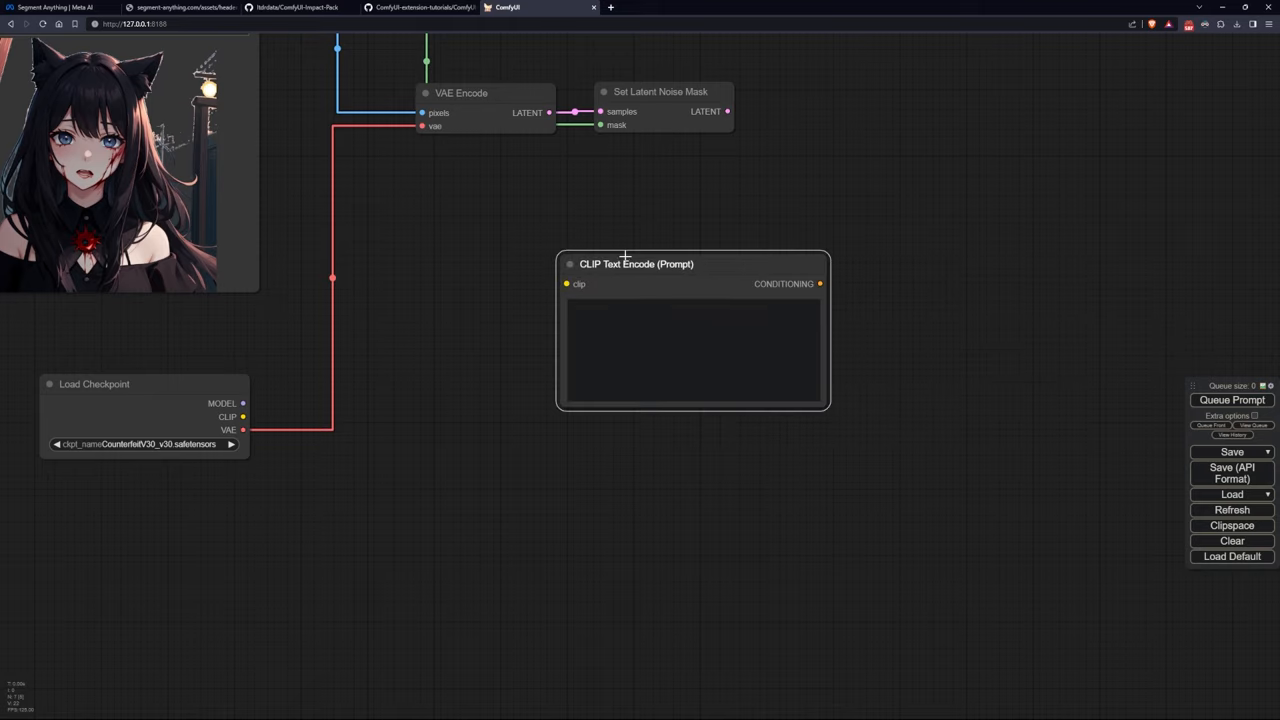
right_click(636, 264)
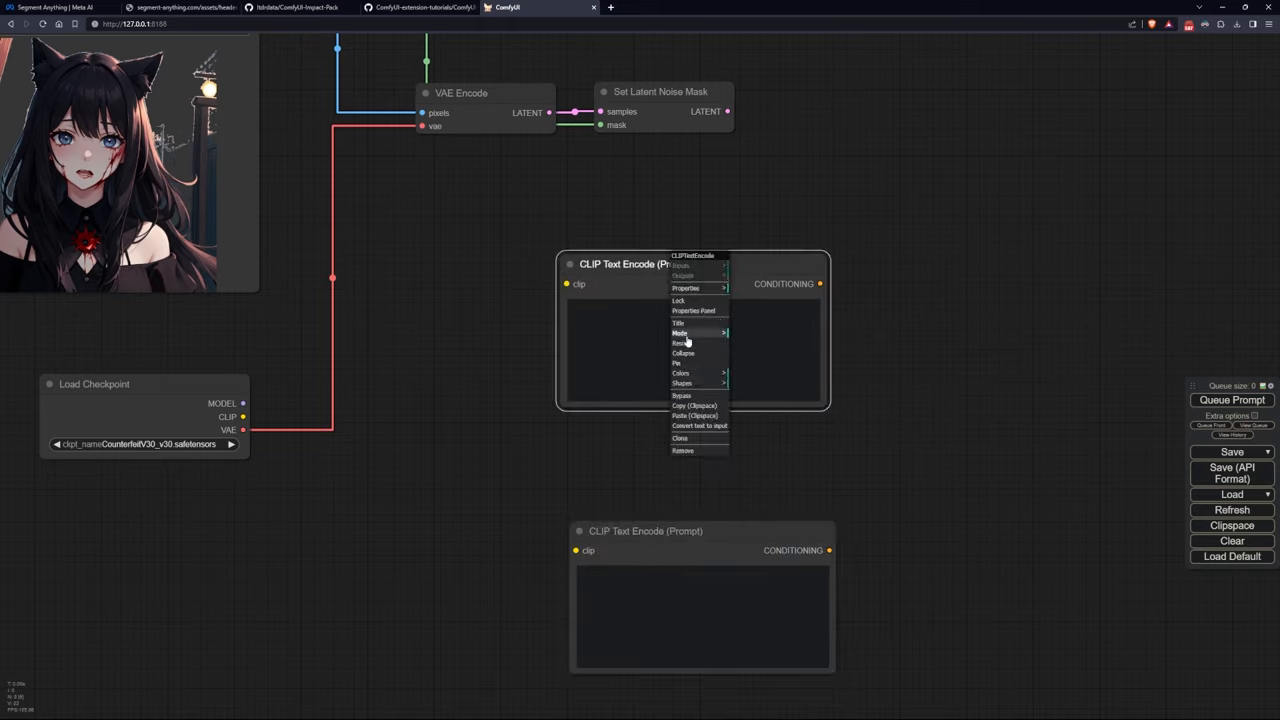
left_click(678, 323)
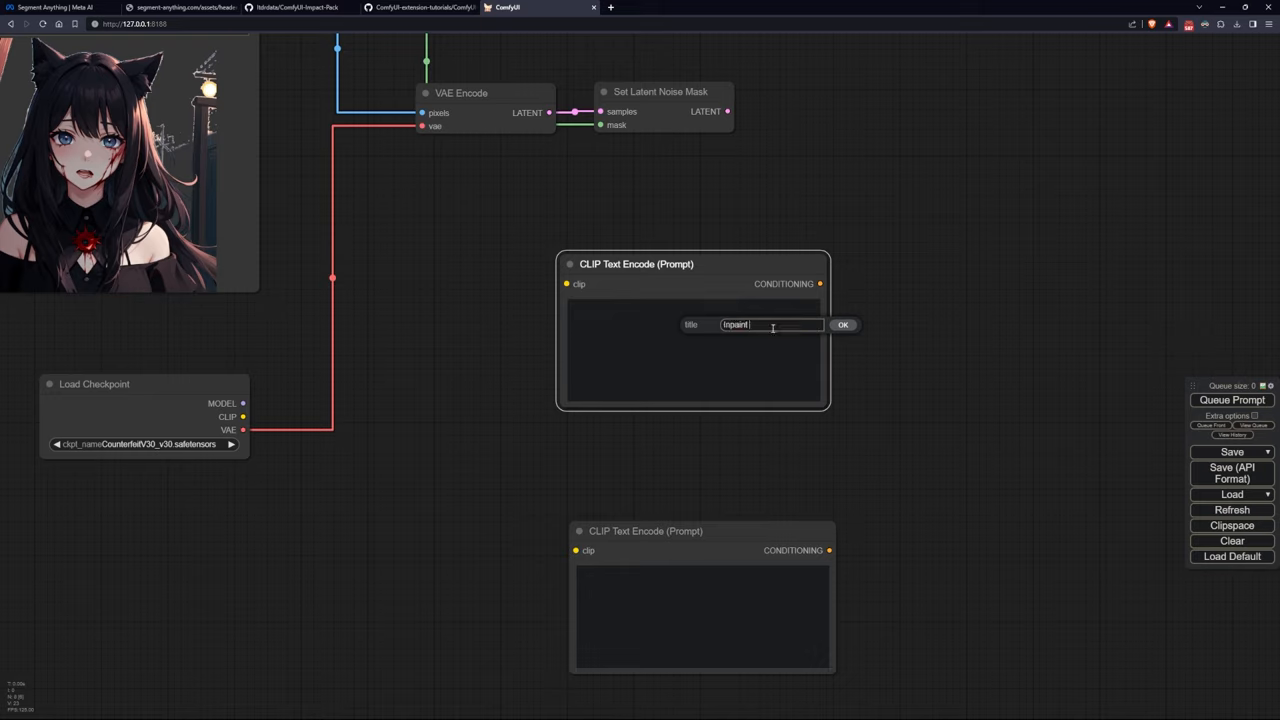
left_click(843, 324)
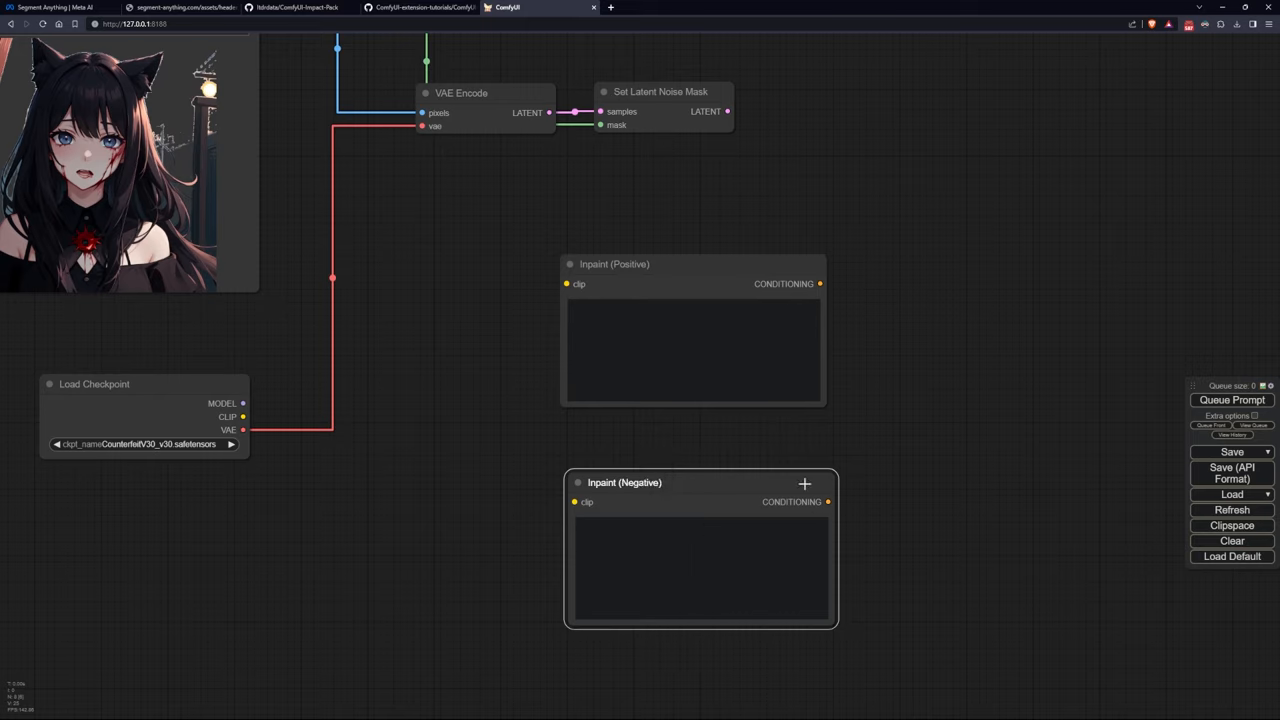
right_click(623, 490)
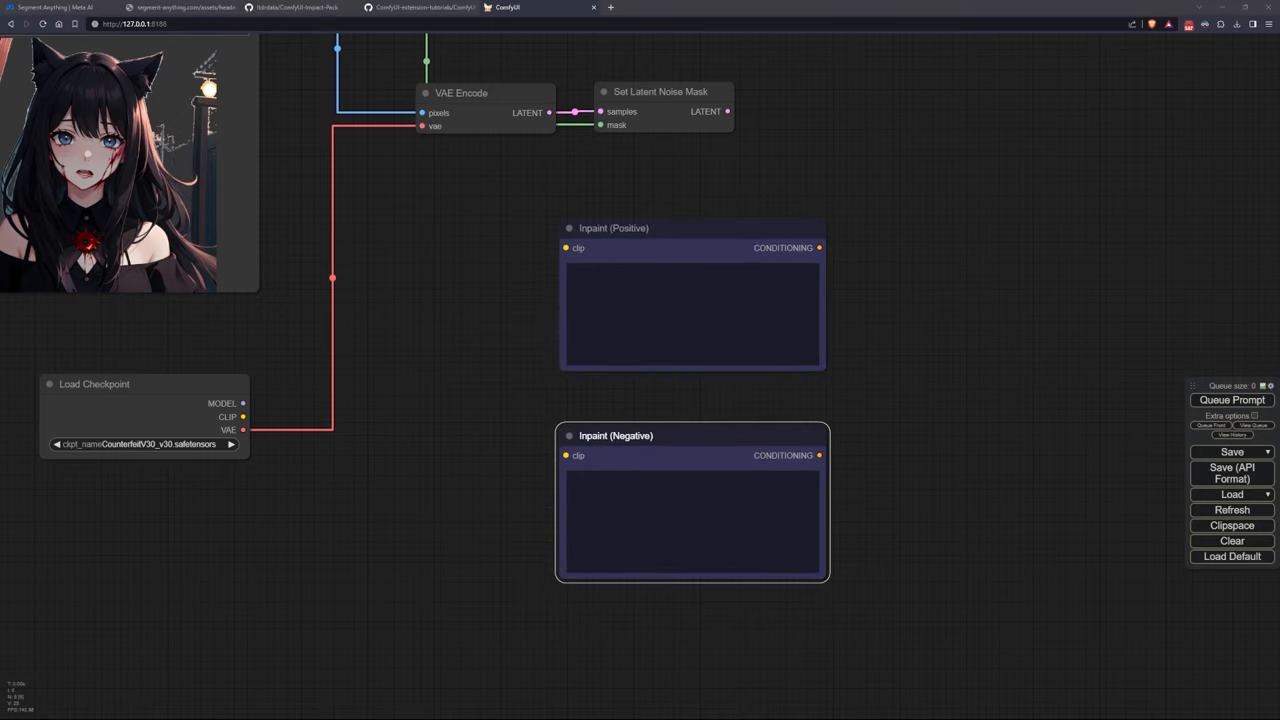
mouse_move(817, 248)
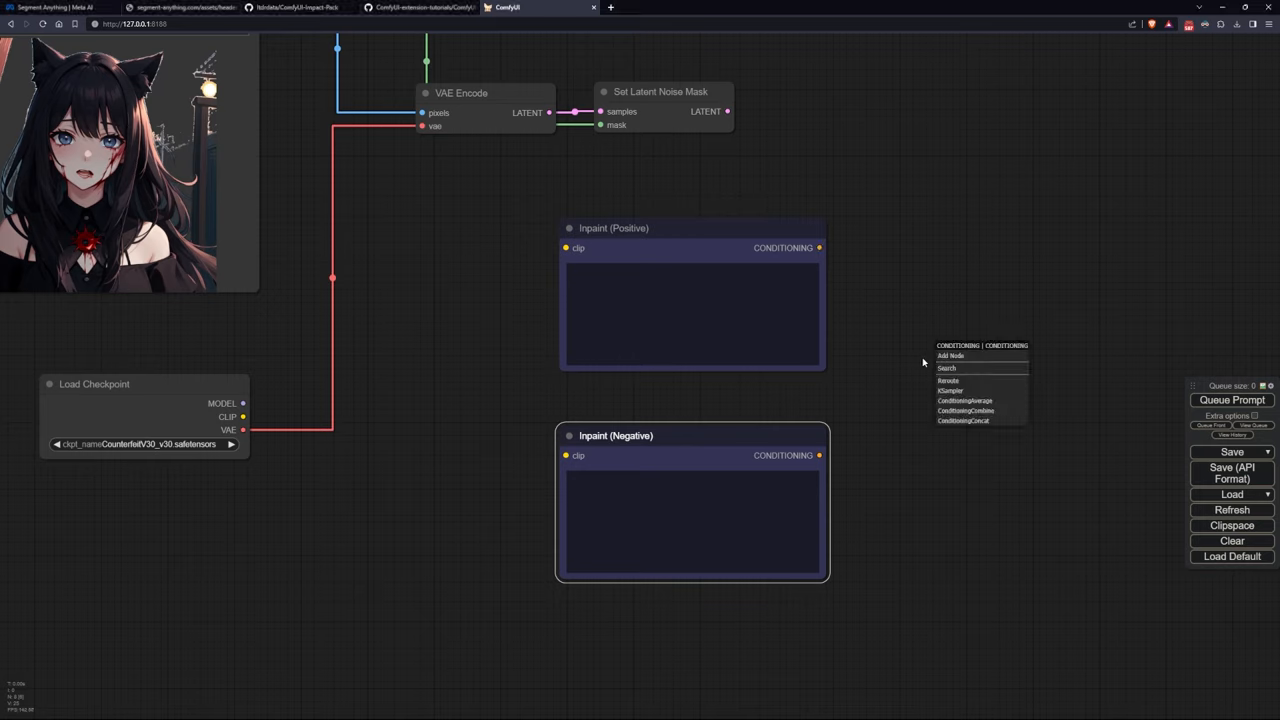
Add a KSampler fed by the conditioning and write the low-quality negative prompt.
left_click(949, 390)
type("masterpiace,(night sky),cyberpunk,(photorealistic:1.4),cyberpunk city, best quality,night light,moon,((starred sky)),dark blue sky,midnight")
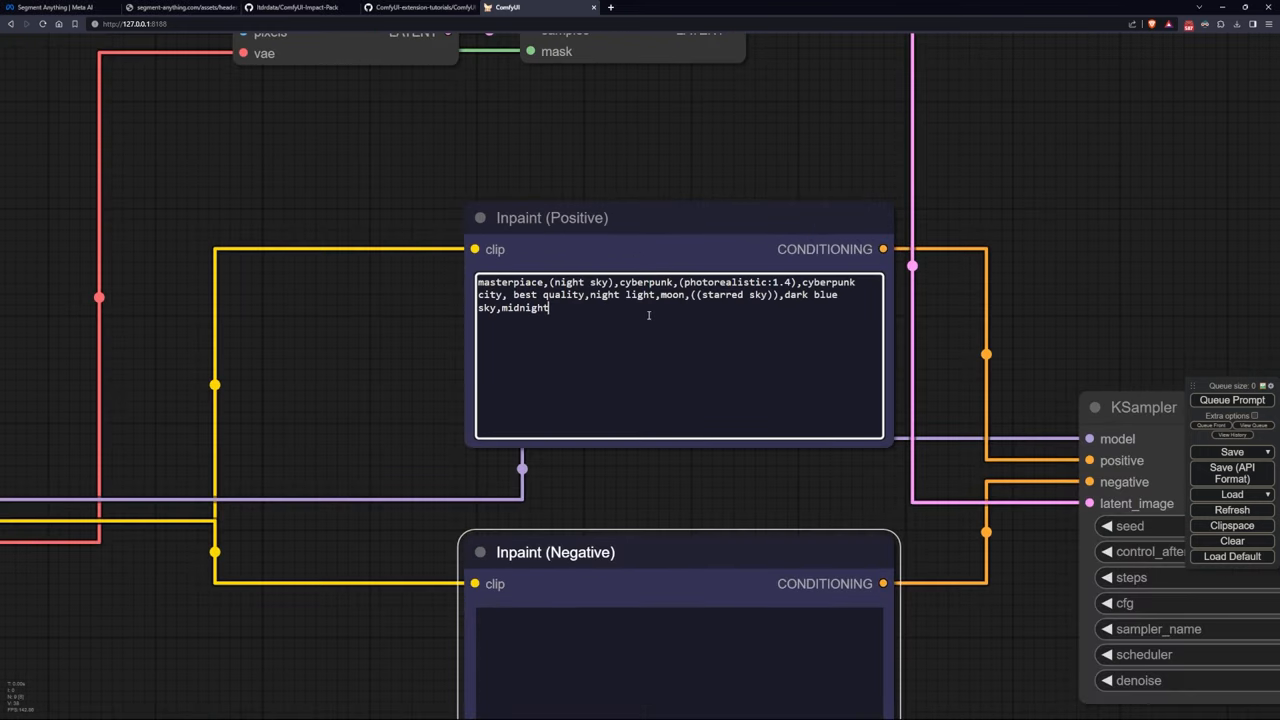
left_click(630, 463)
type("painting, (low quality:1.4, worst quality:1.4), (embedding:easynegative:1)")
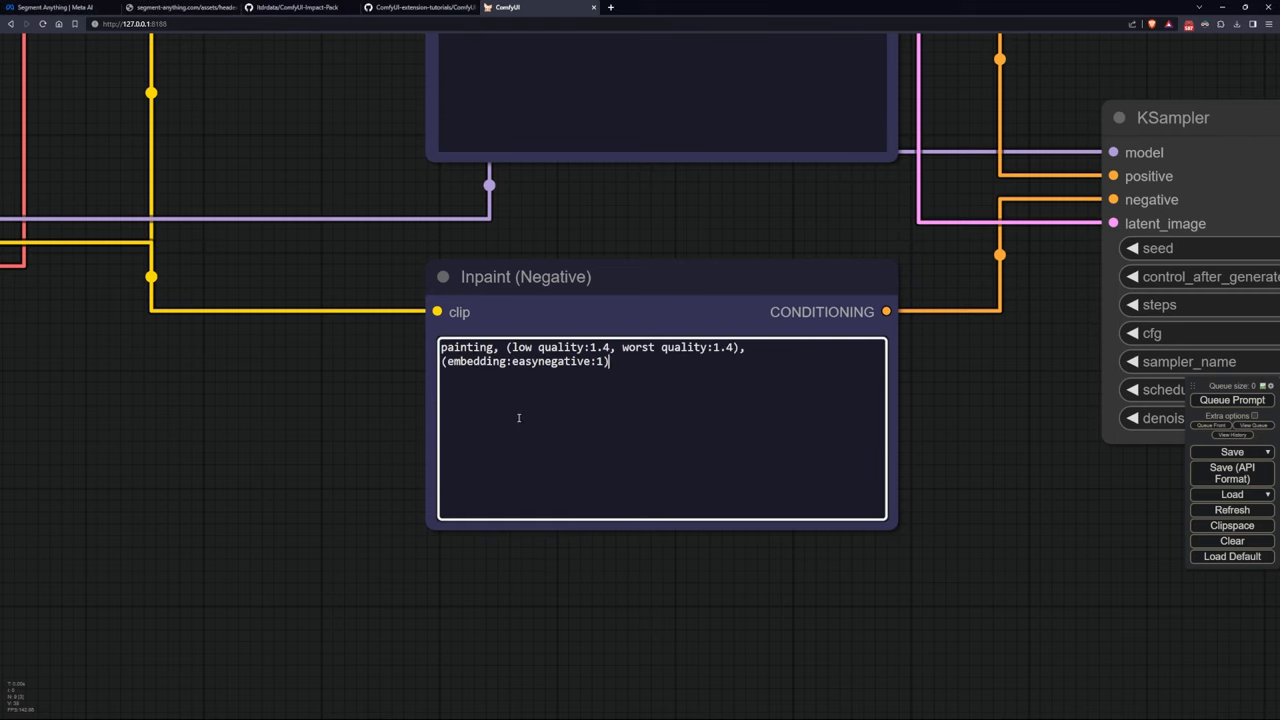
scroll("down", 3)
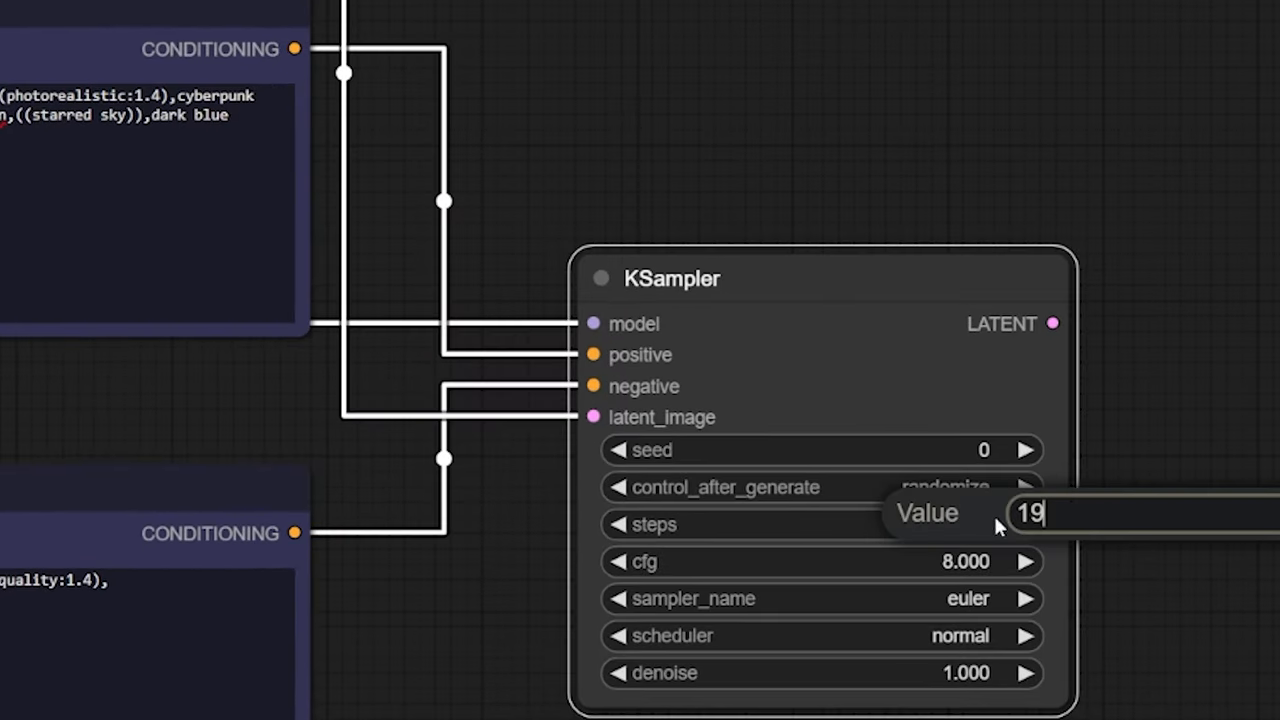
Give the KSampler 30 steps, cfg 15, euler_ancestral sampler and karras scheduler.
type("30")
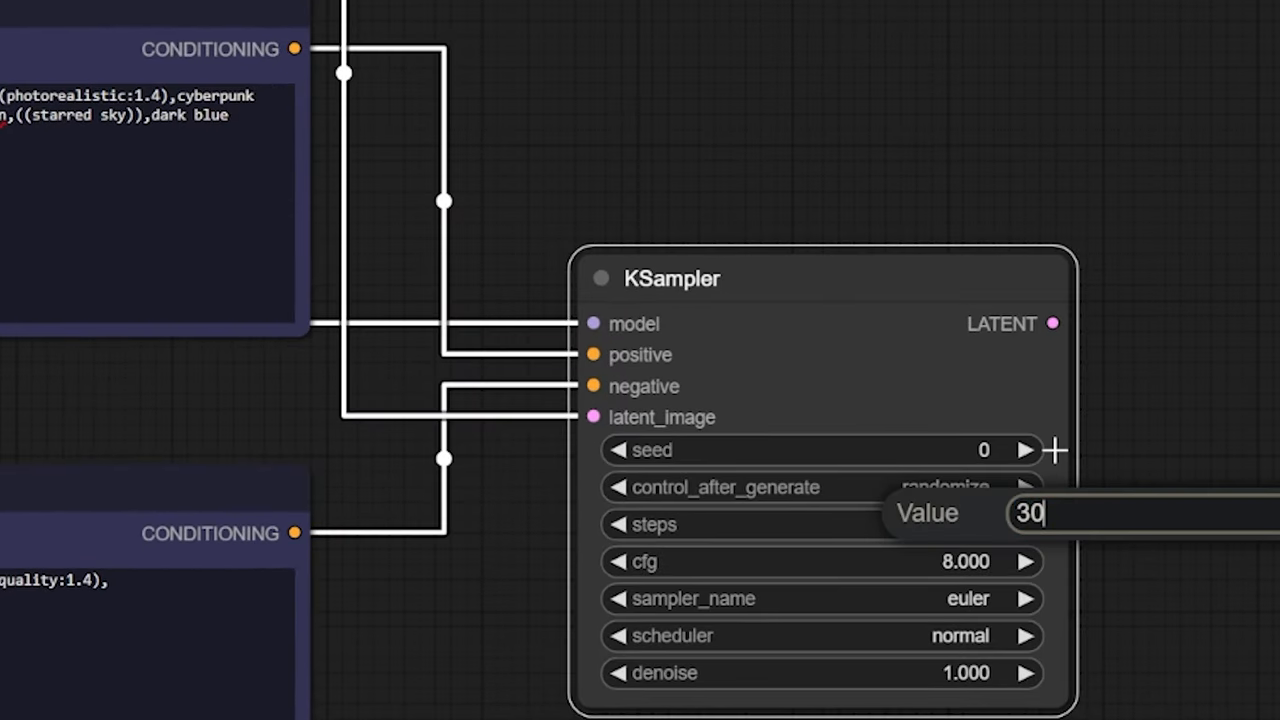
key("Return")
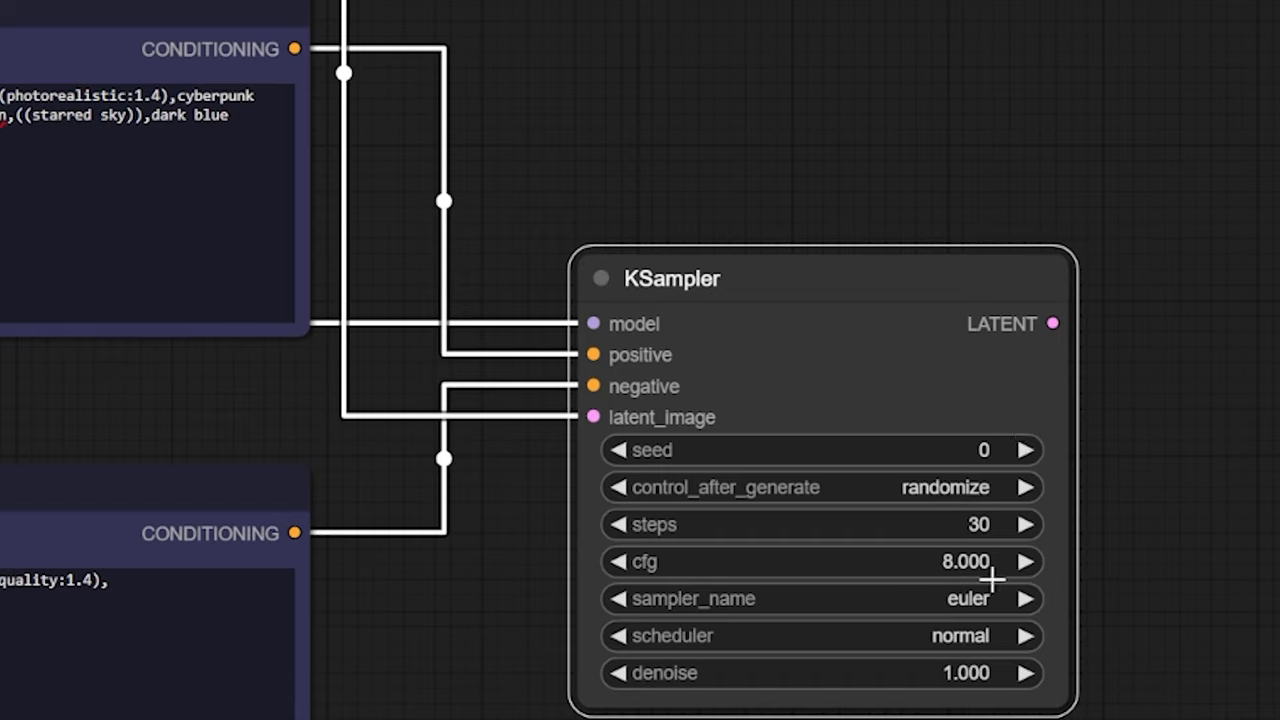
double_click(965, 561)
type("15.000")
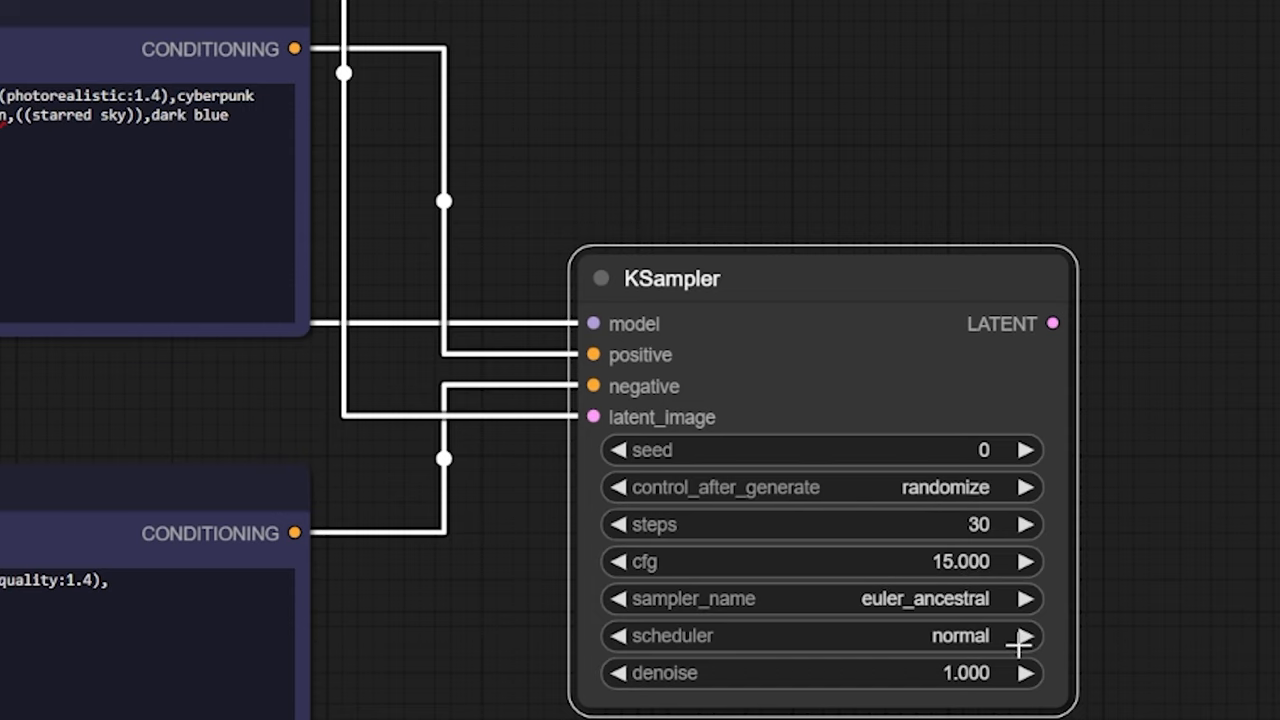
left_click(1026, 636)
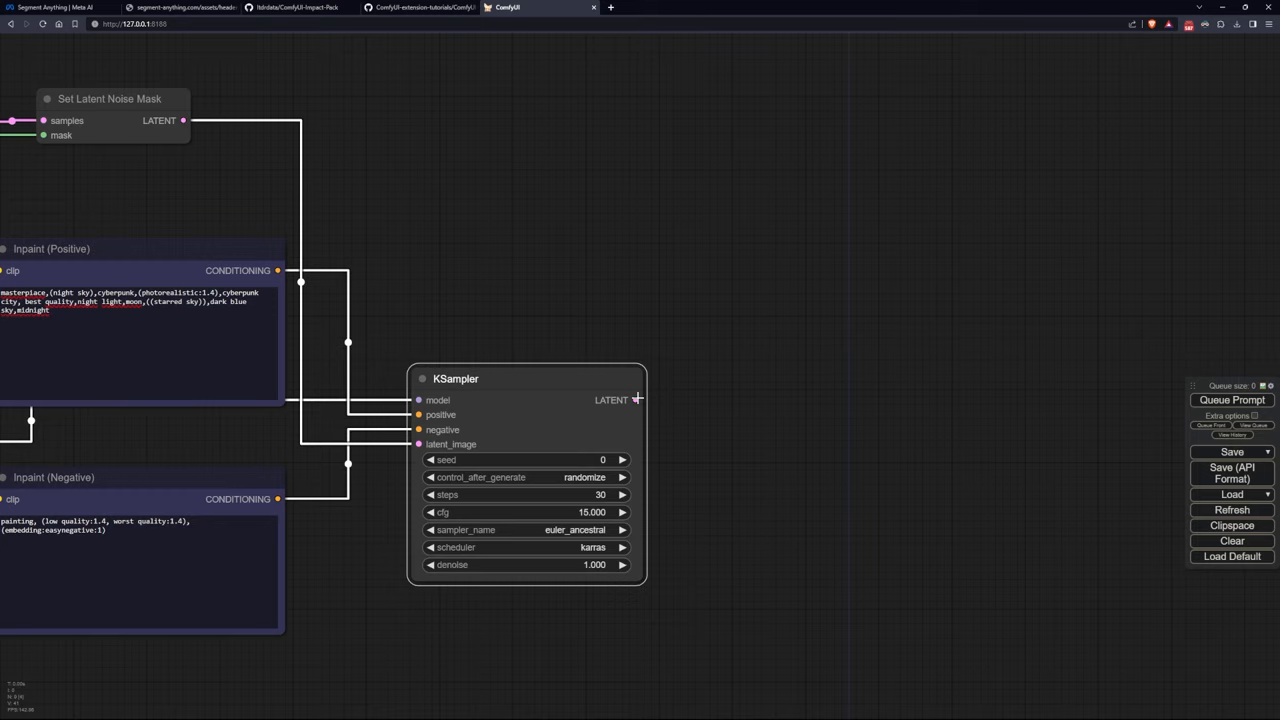
Add a VAE Decode node after the KSampler latent, feed it to Preview Image, and connect VAE.
left_click(634, 400)
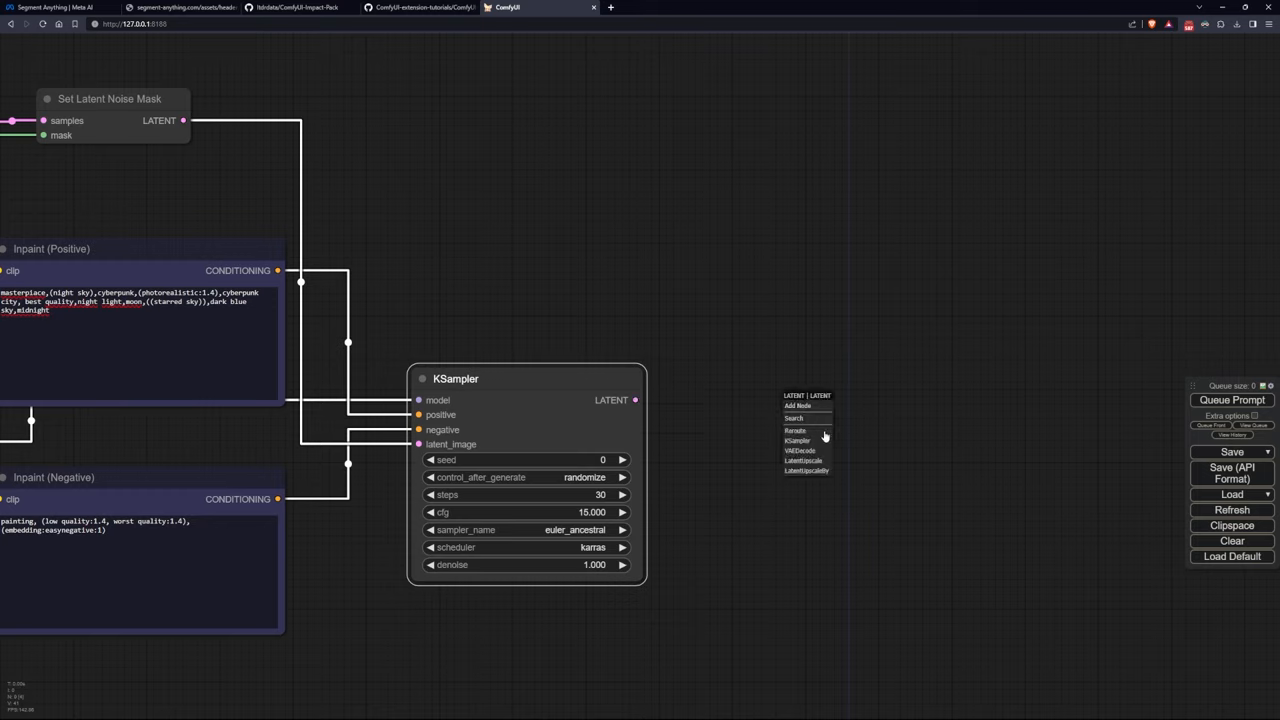
left_click(800, 450)
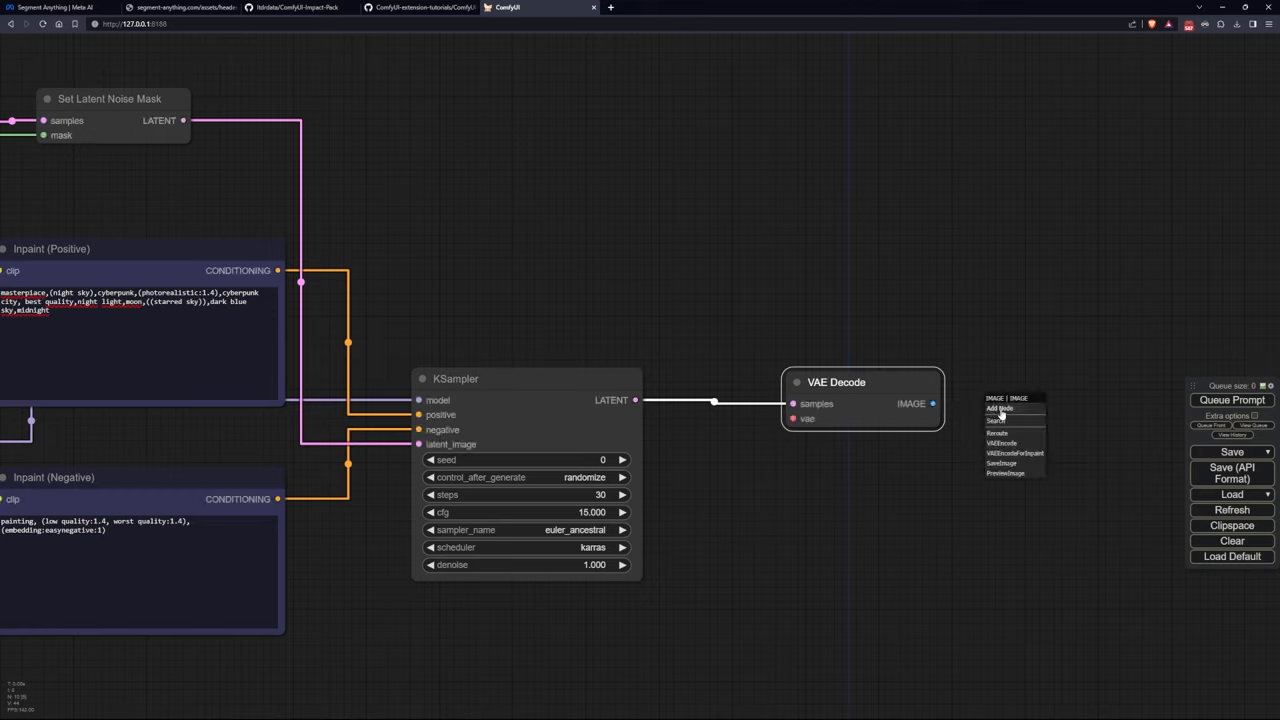
left_click(1005, 473)
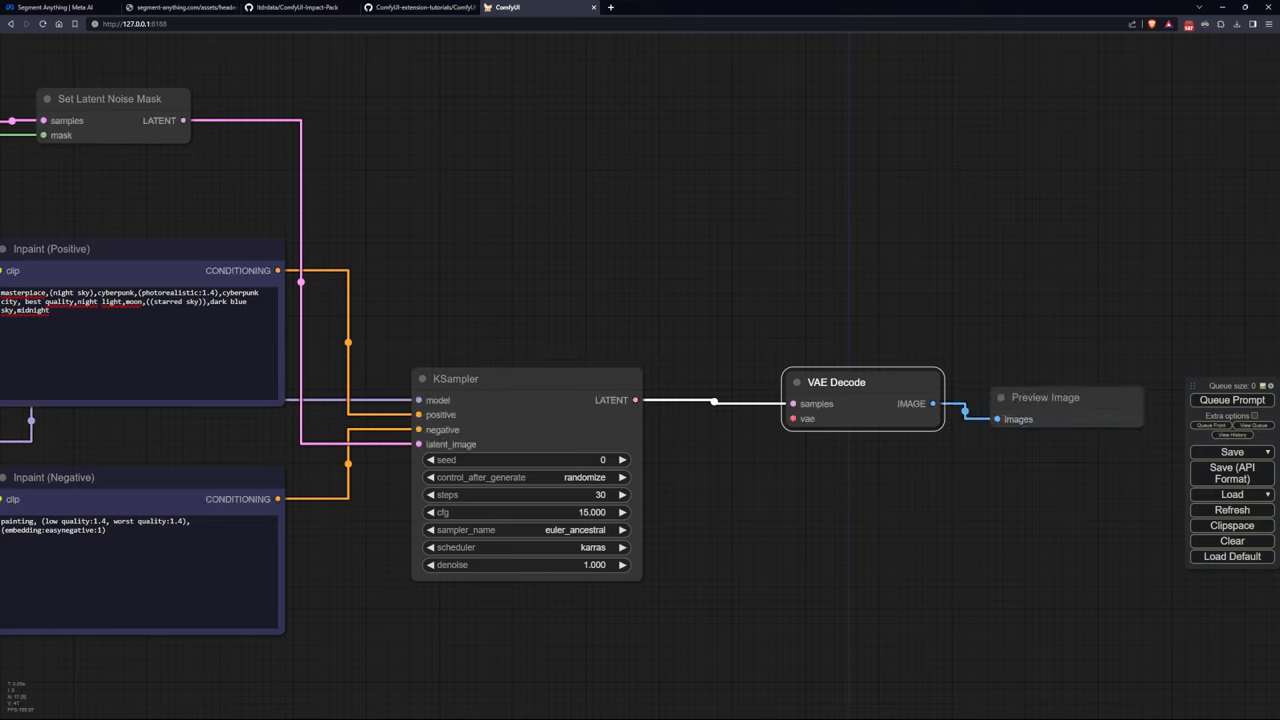
left_click_drag(1045, 397, 1130, 340)
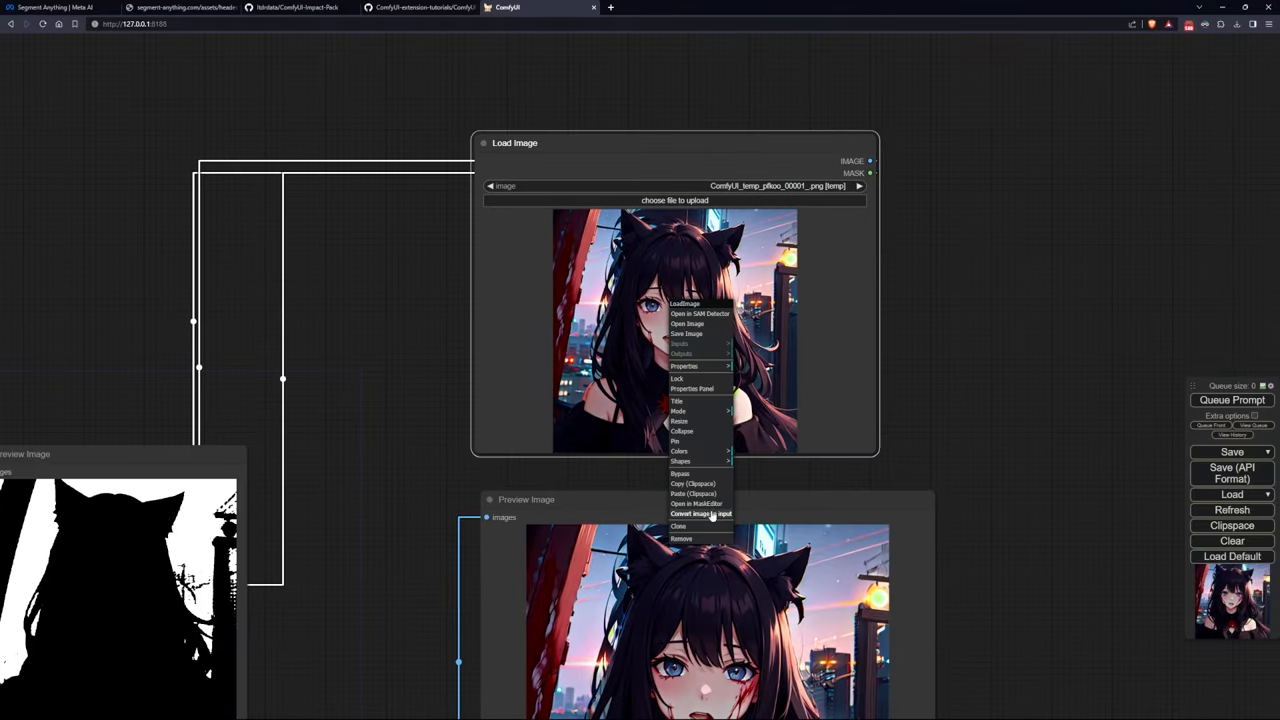
Queue the cyberpunk night-city cat-girl render, then select the positive prompt for rewriting.
left_click(697, 504)
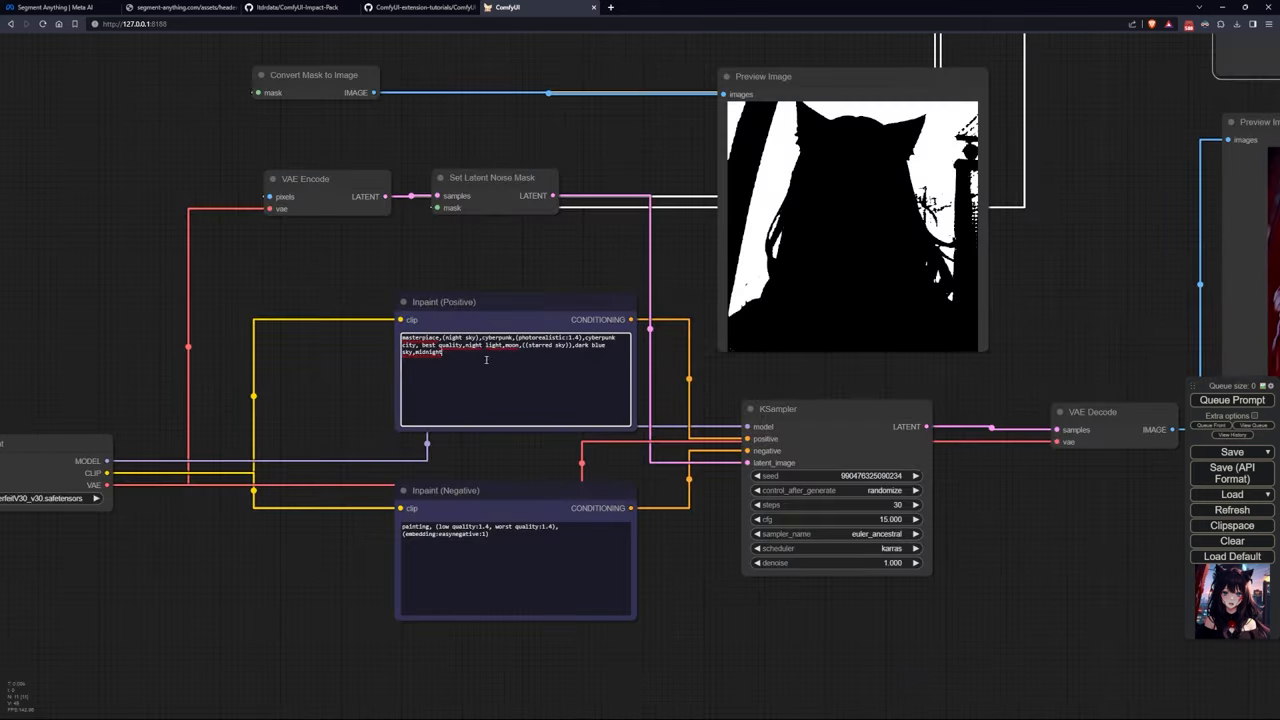
left_click(1231, 400)
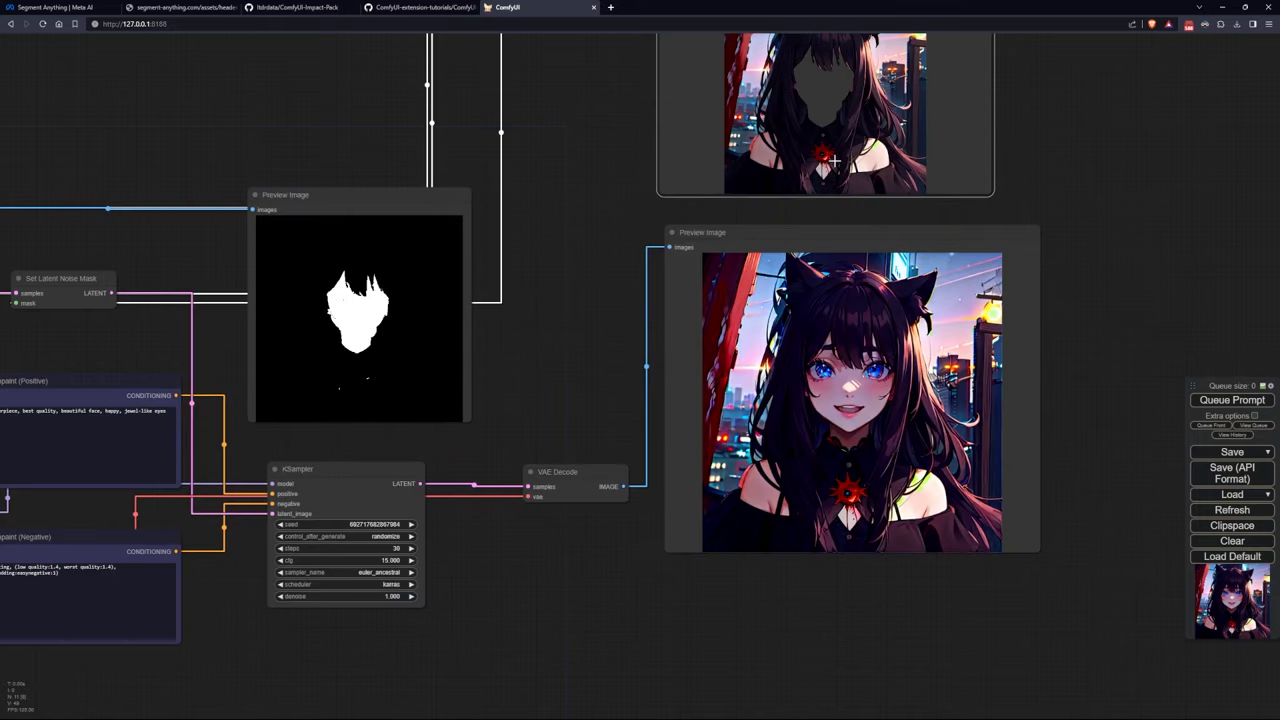
Right-click the face-masked input image to open its options.
right_click(850, 160)
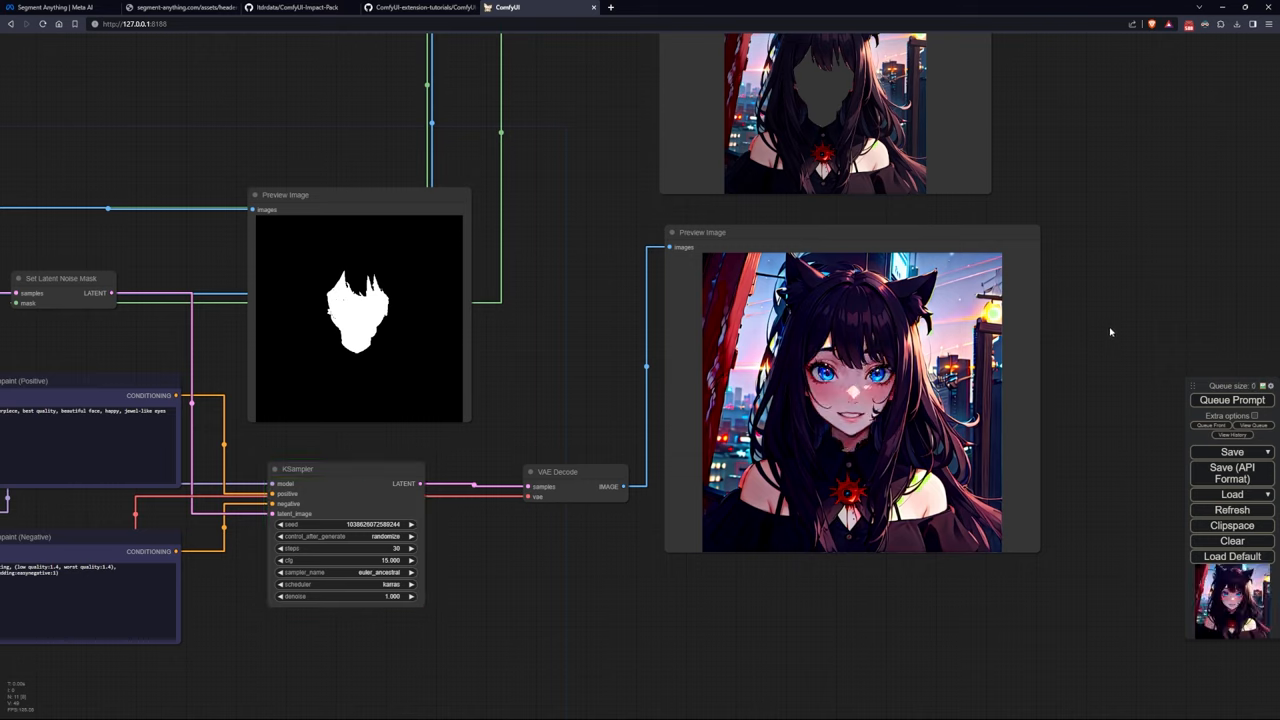
mouse_move(1110, 347)
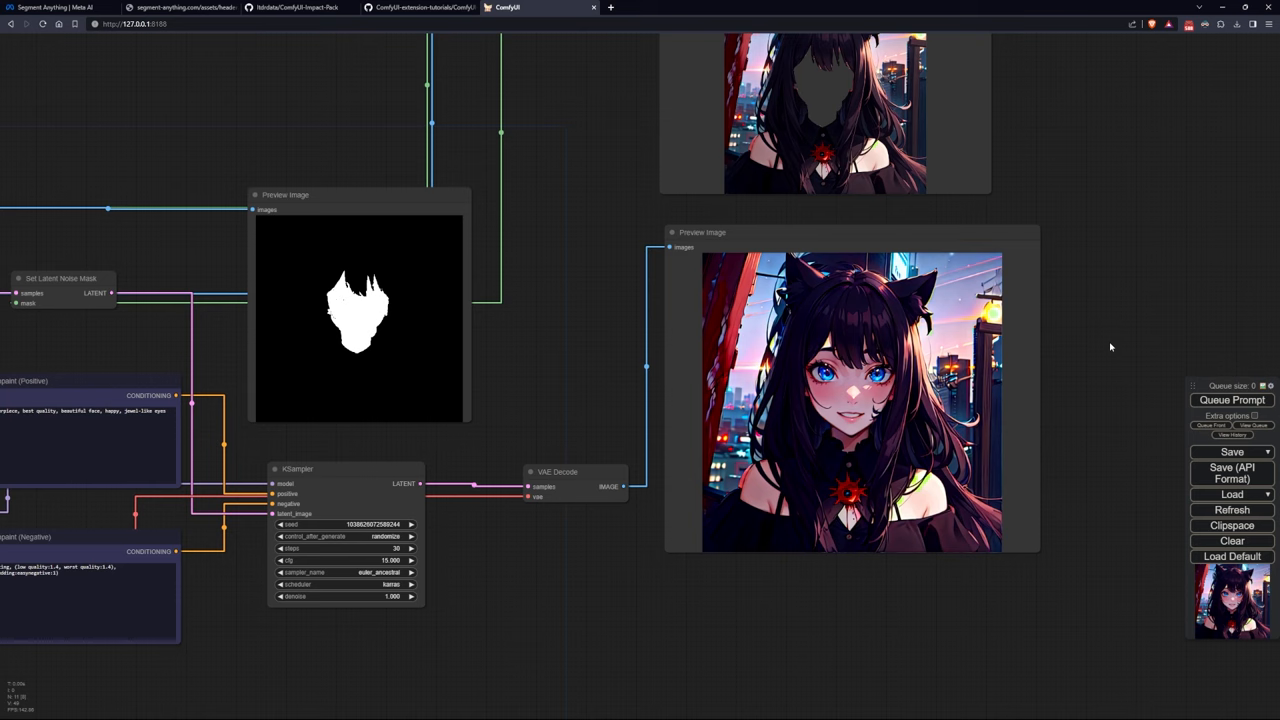